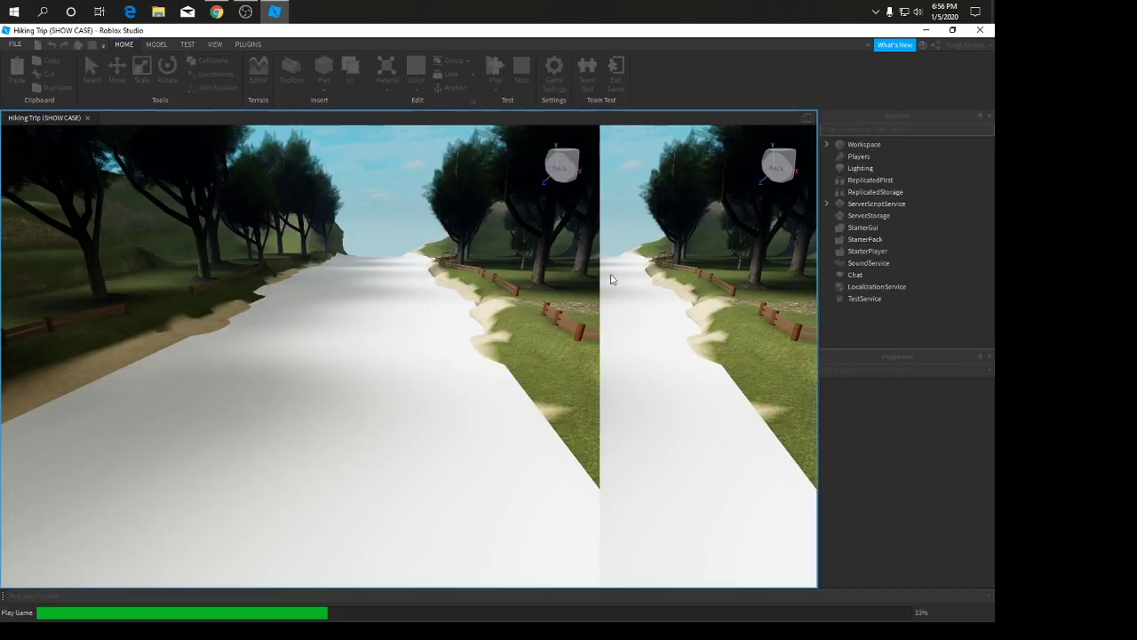
- Stop the play test and return to editing with the Terrain Editor available
click(494, 70)
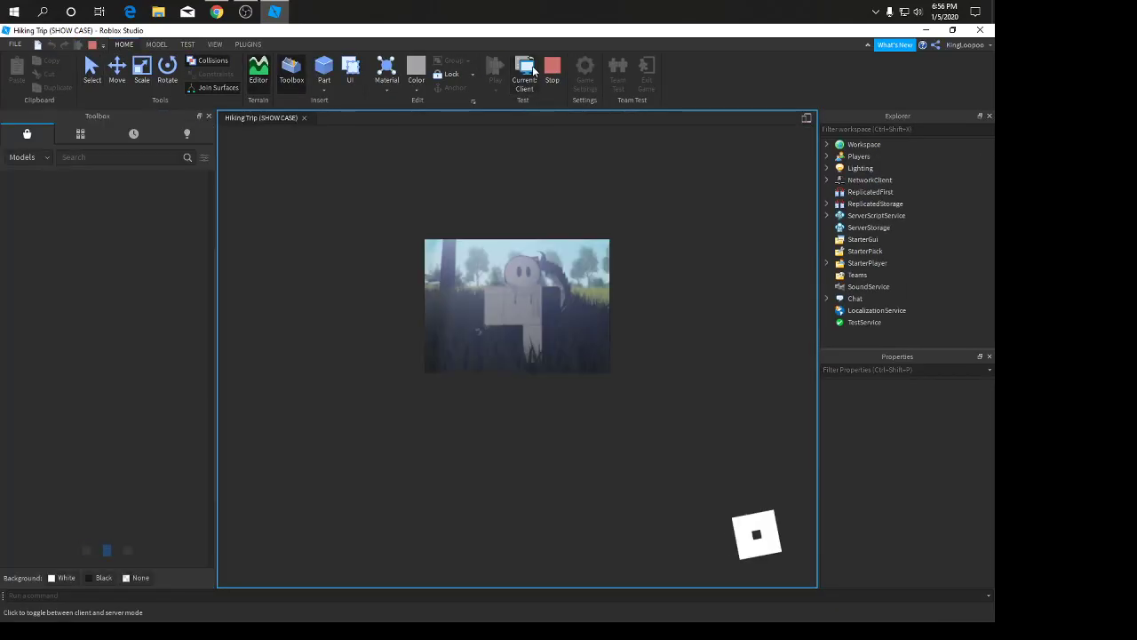
click(522, 71)
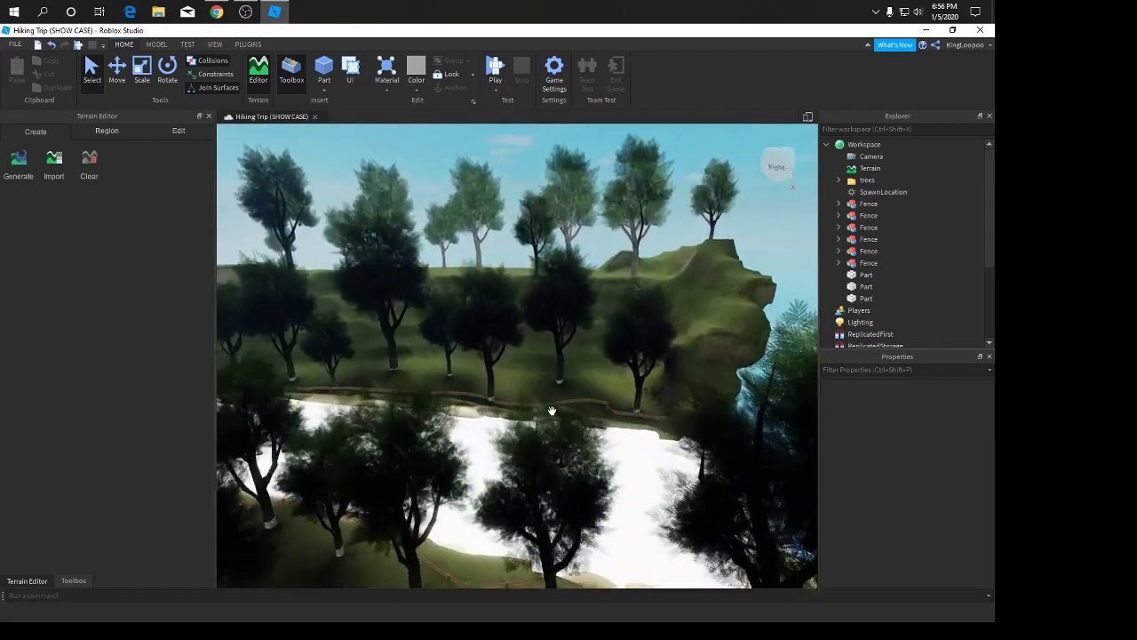
drag(550, 410, 529, 434)
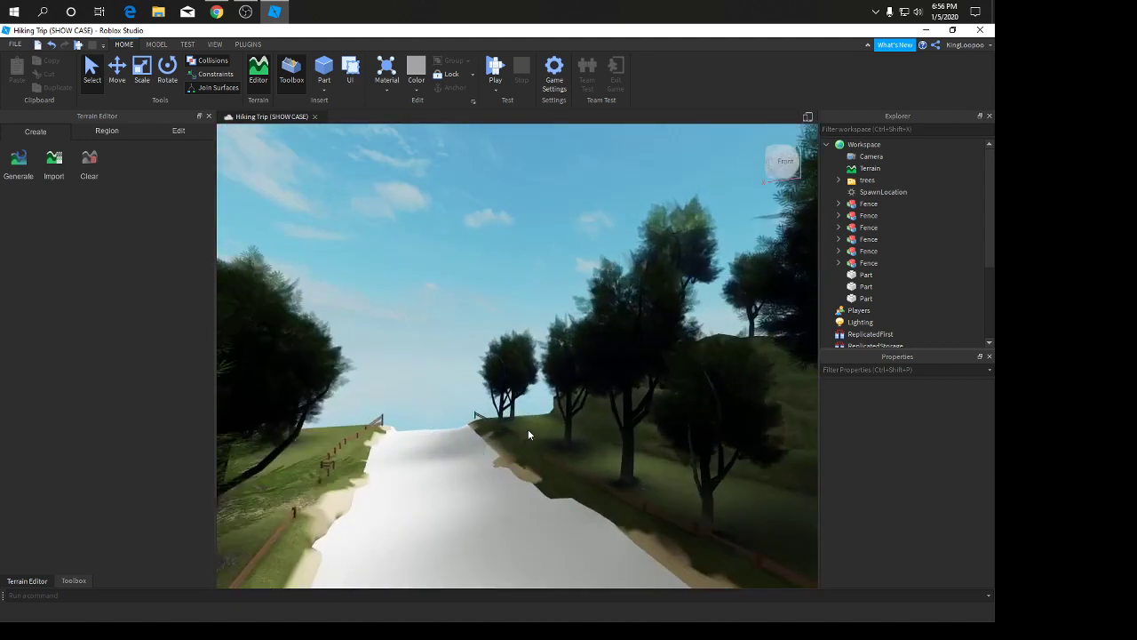
click(867, 181)
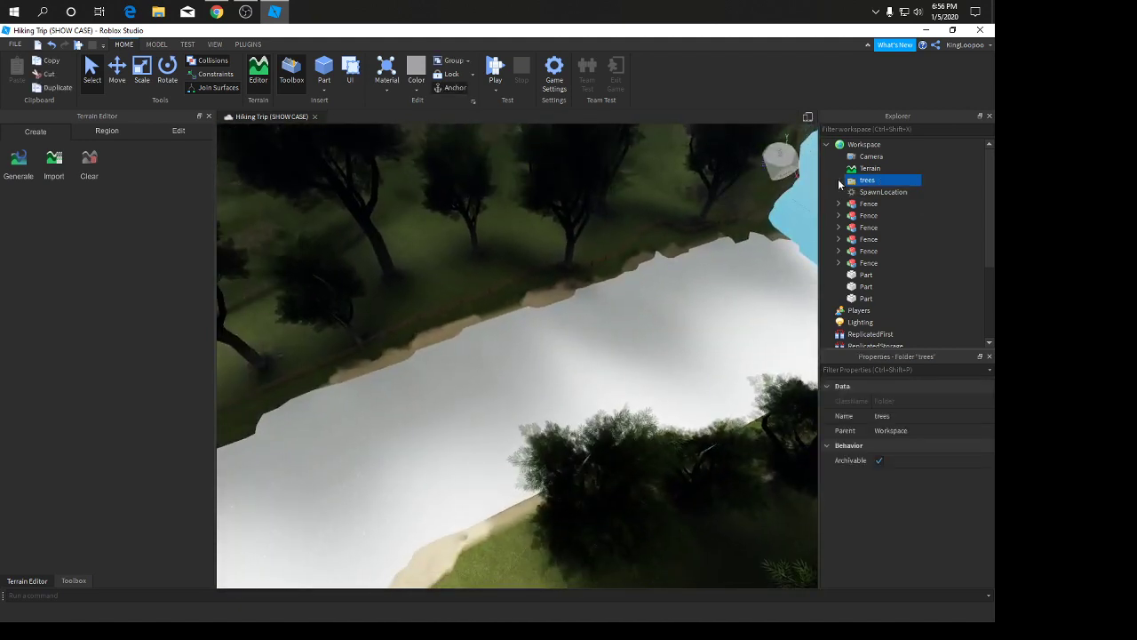
click(839, 182)
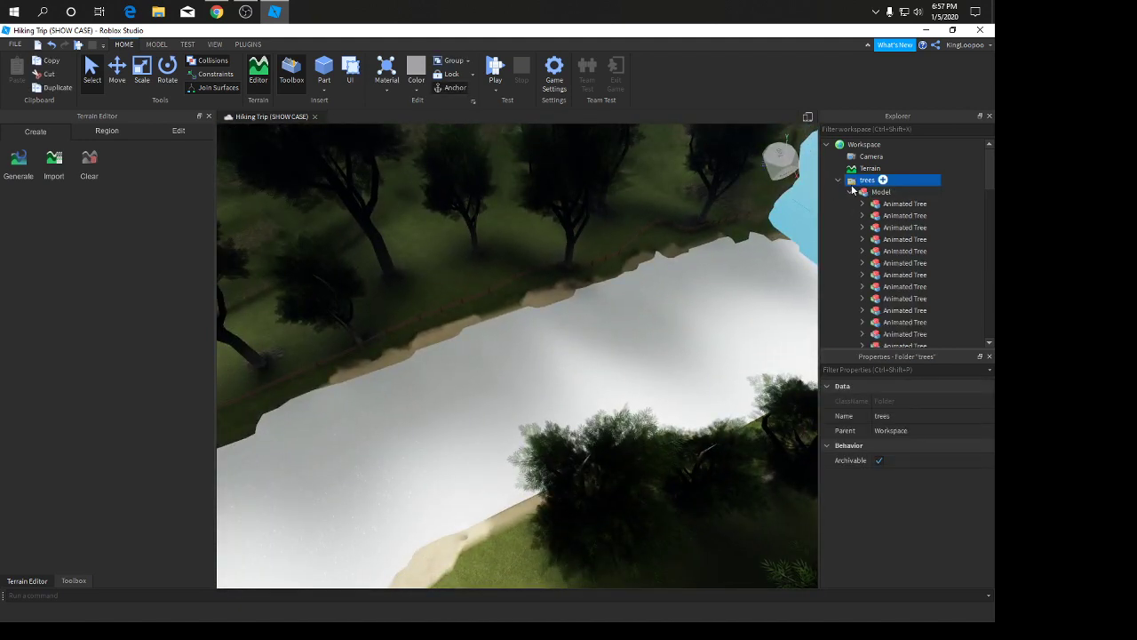
click(839, 179)
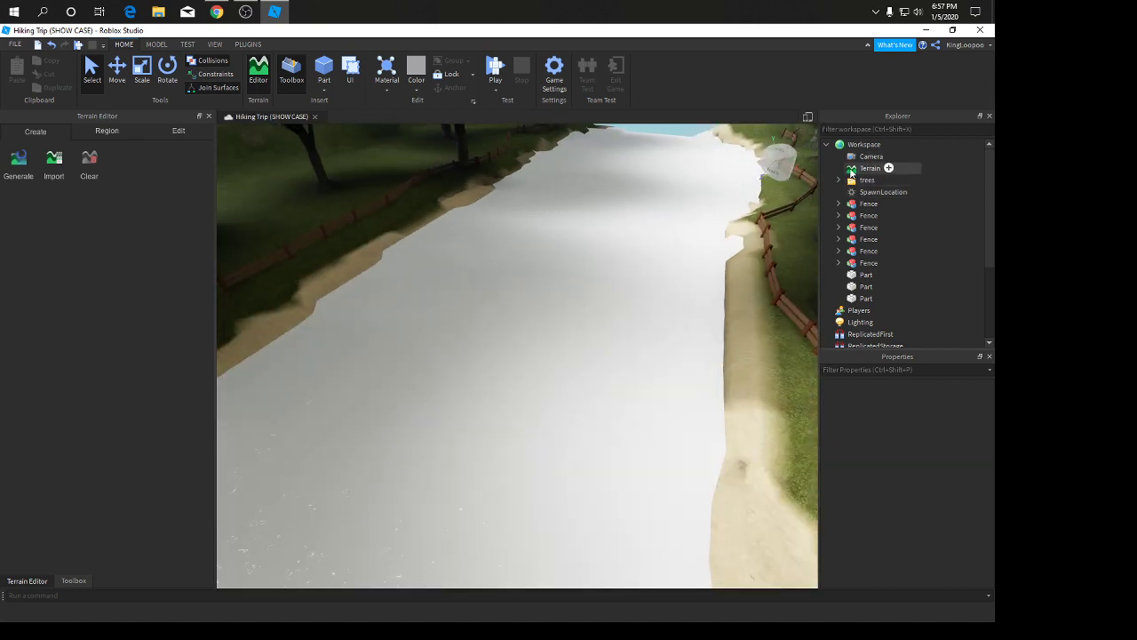
click(871, 167)
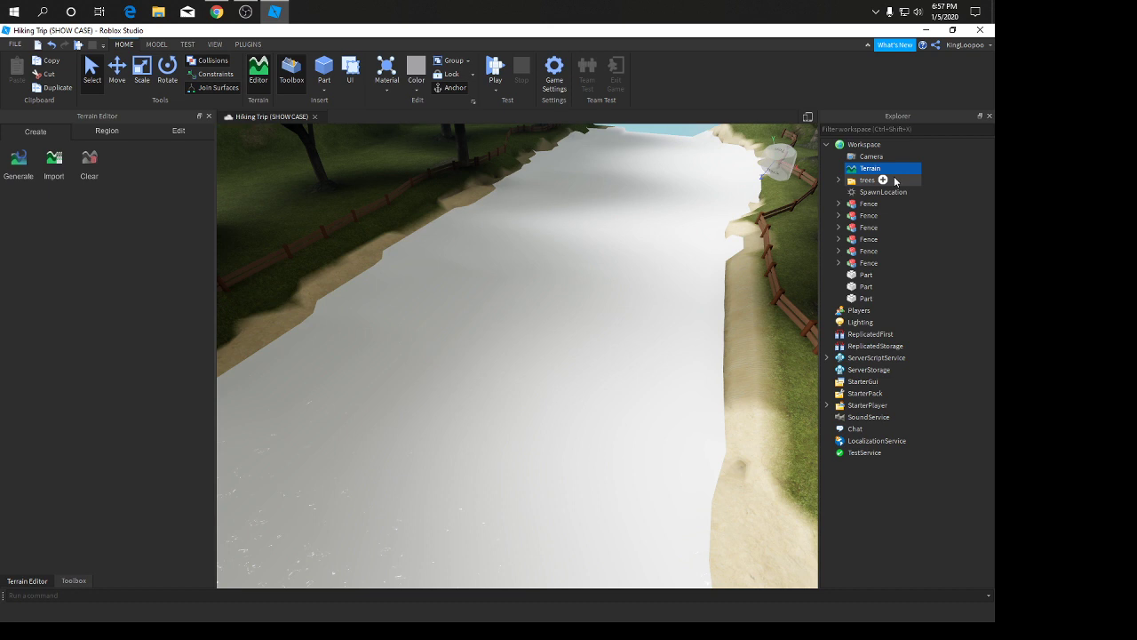
- Show Properties and change the terrain's WaterColor from white to light blue
click(213, 44)
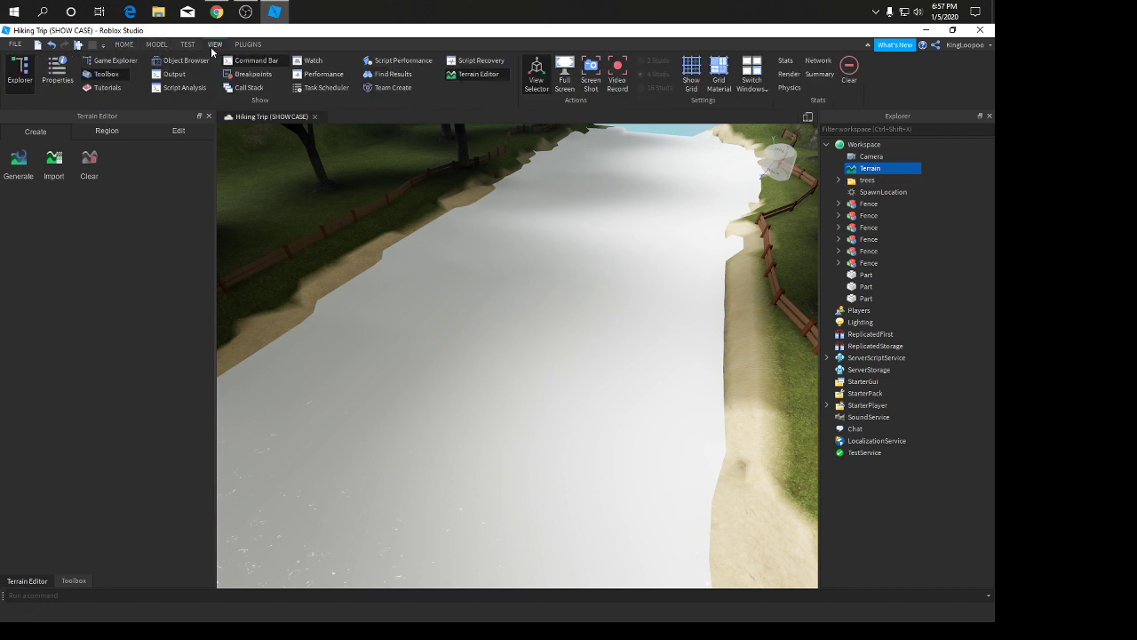
click(57, 74)
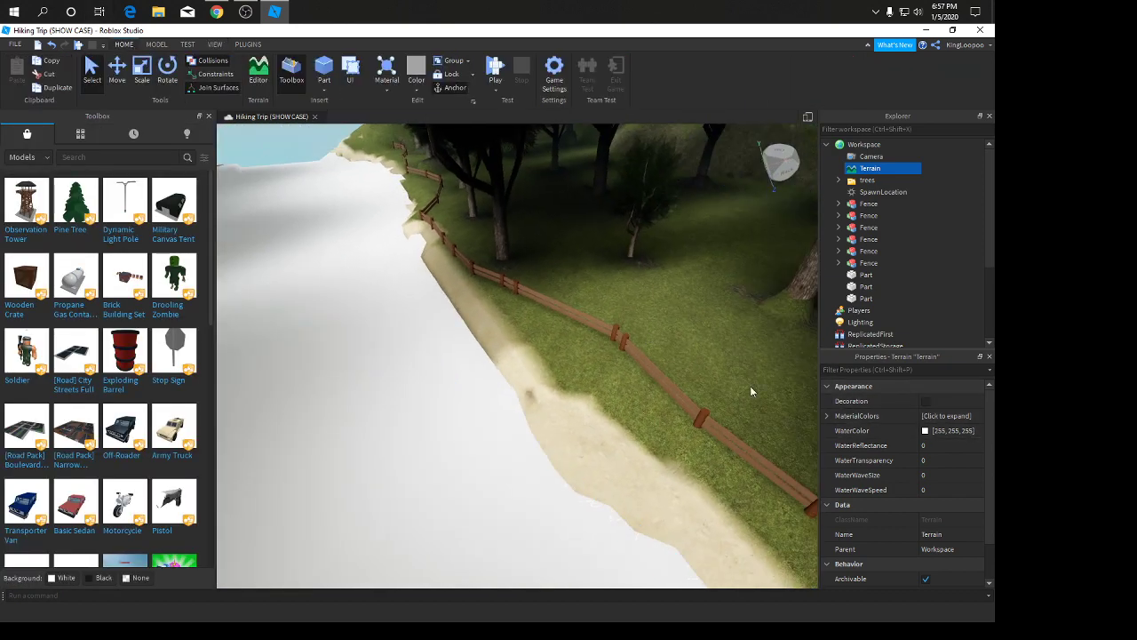
click(924, 430)
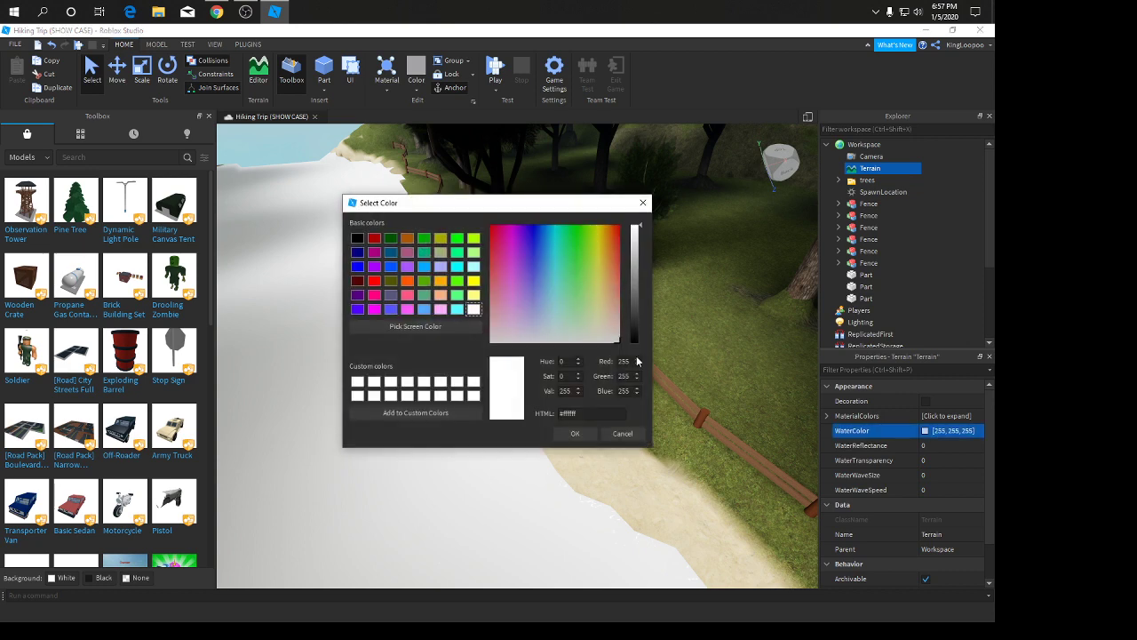
click(554, 302)
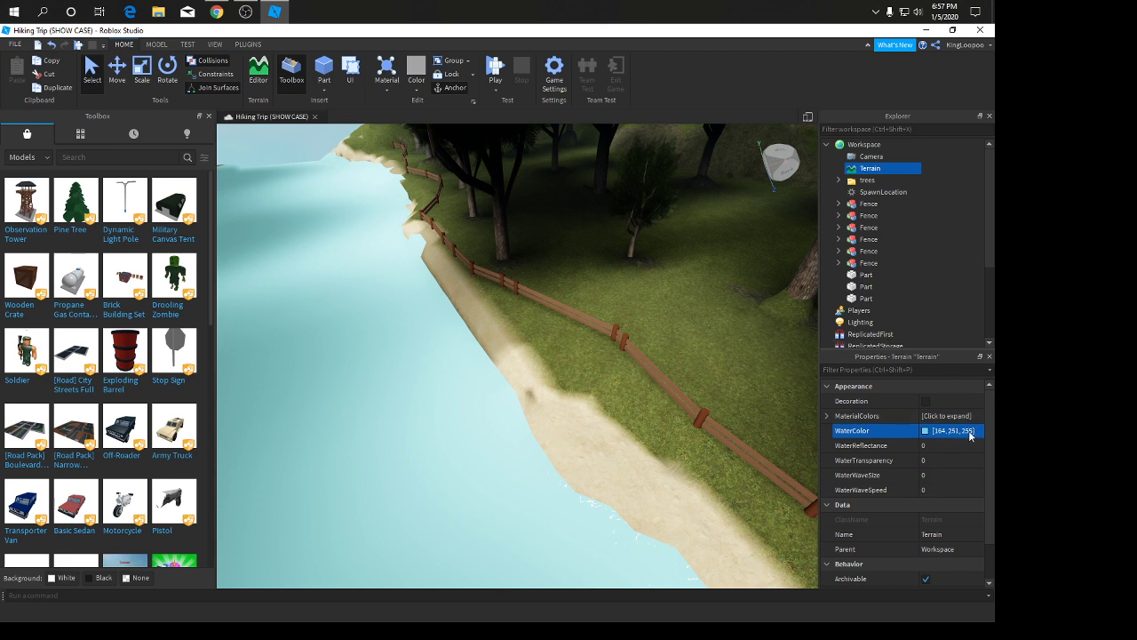
mouse_move(976, 444)
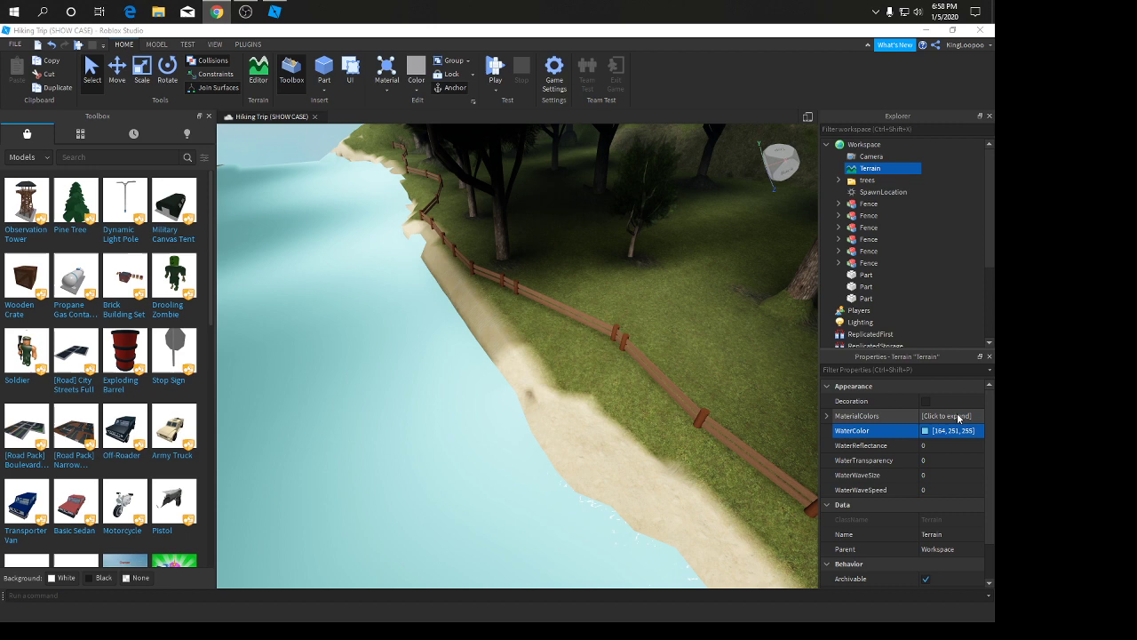
click(950, 430)
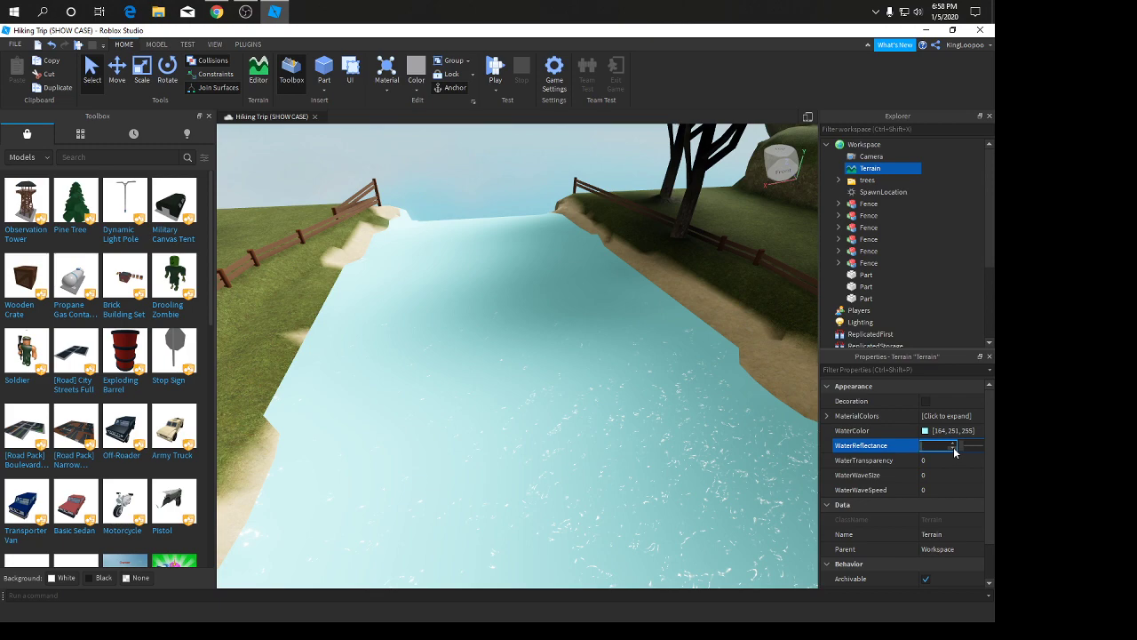
- Set WaterReflectance 1, WaterTransparency 1, WaterWaveSize 0.5 and adjust WaterWaveSpeed
text(1)
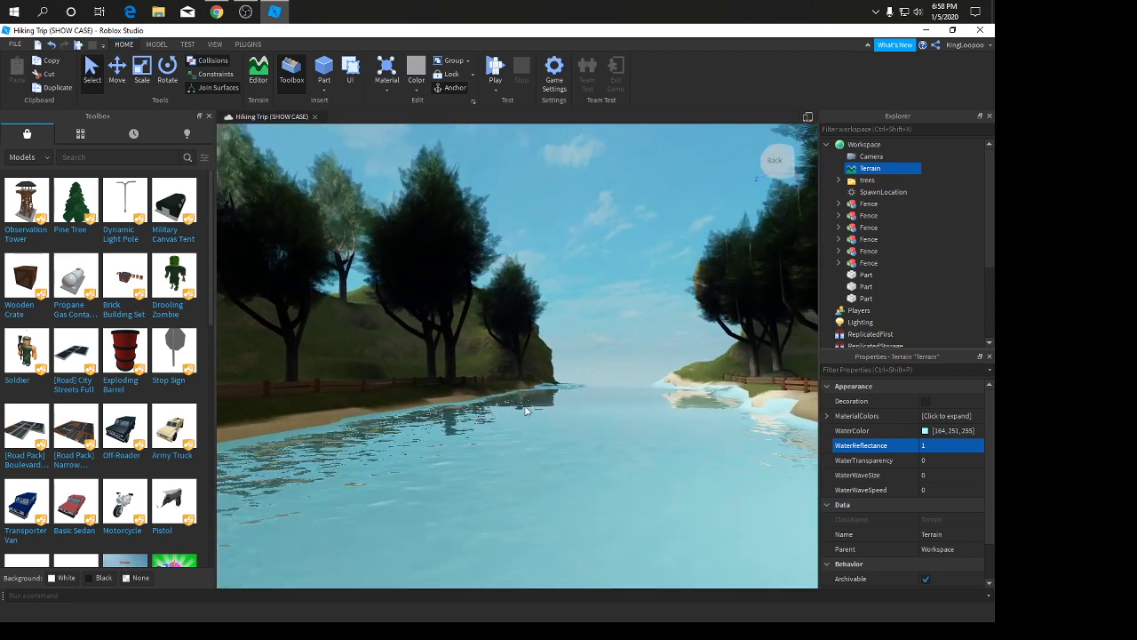
click(950, 461)
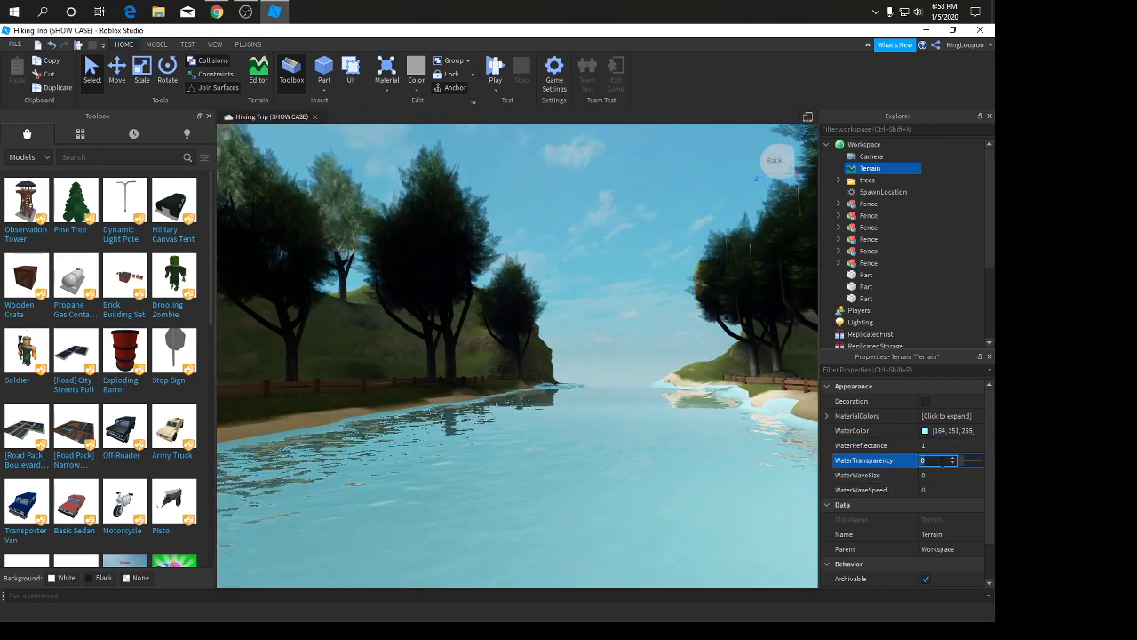
text(1)
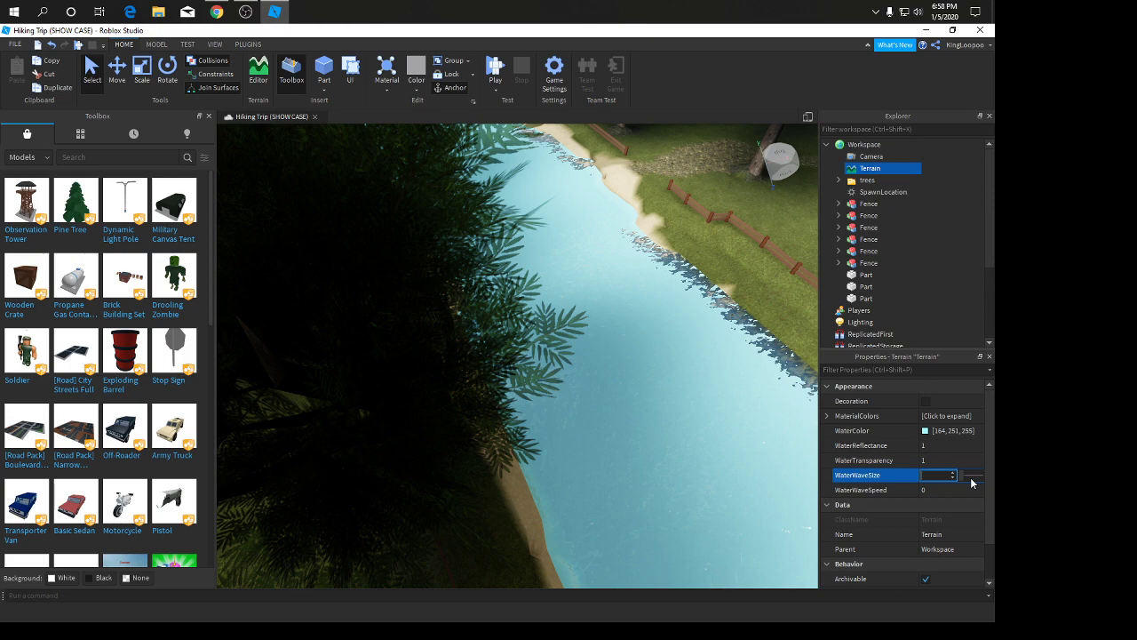
text(0.5)
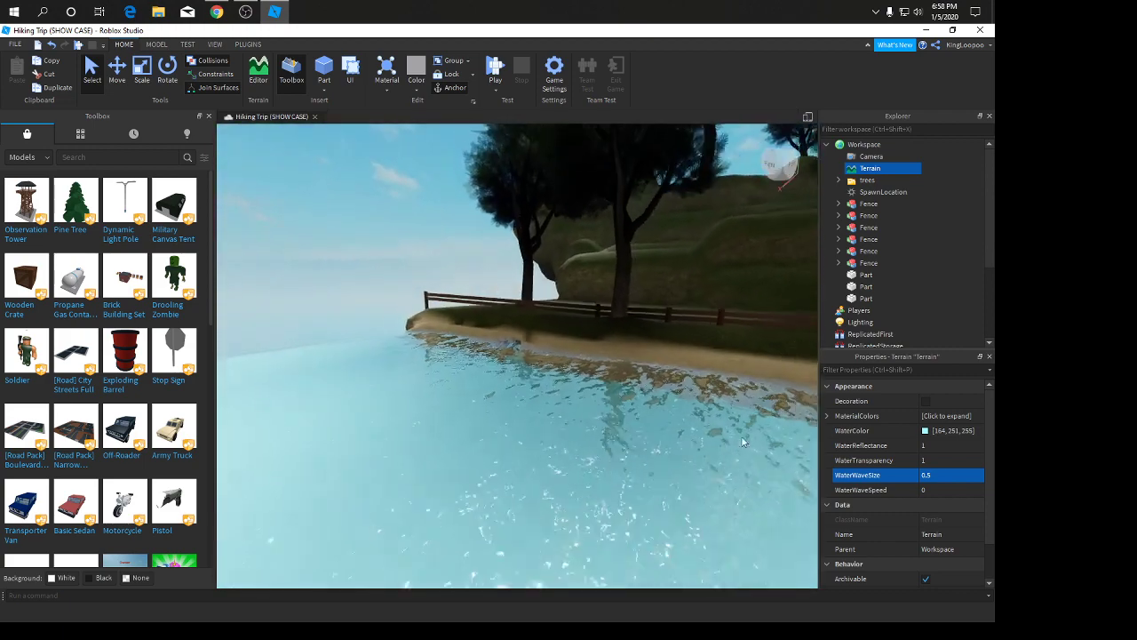
click(939, 491)
text(4)
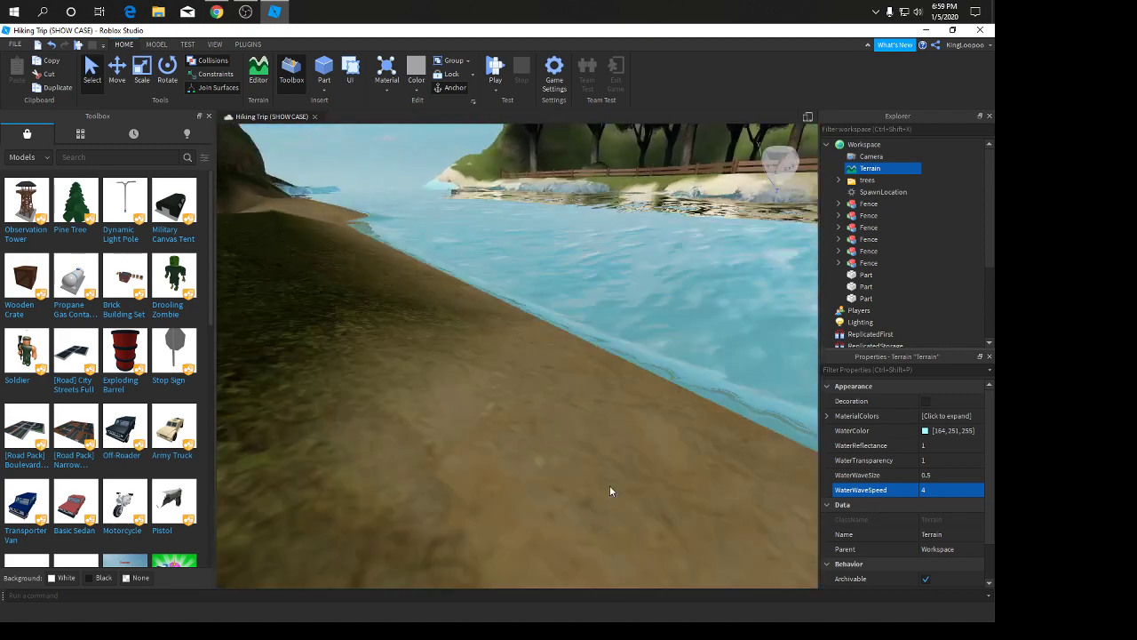
click(951, 490)
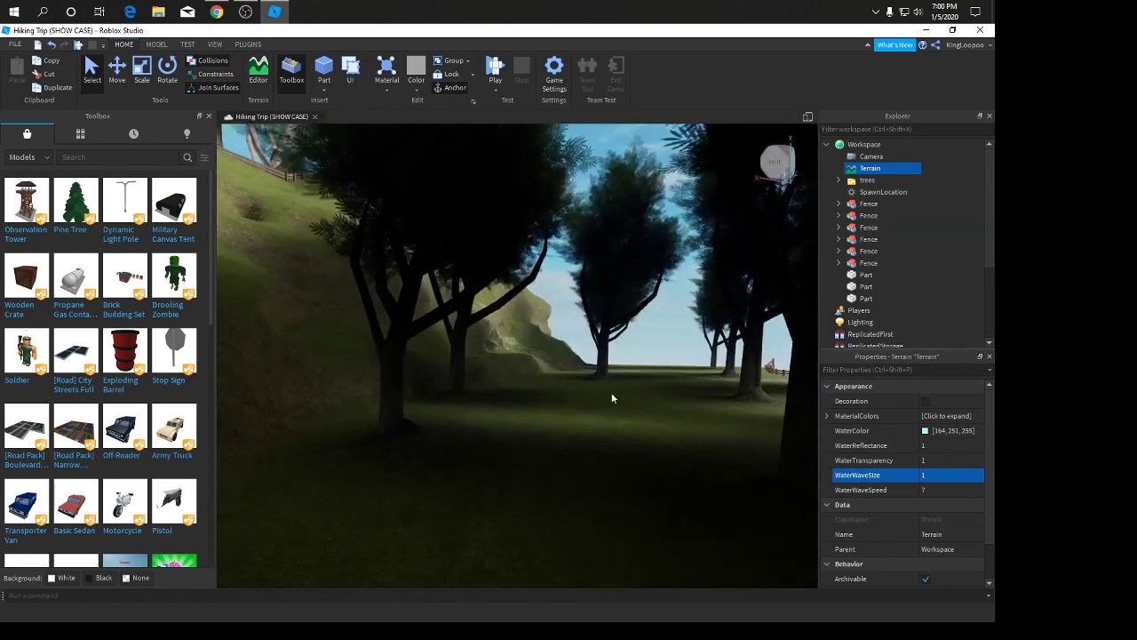
- Set the Lighting service's Technology to ShadowMap
click(860, 250)
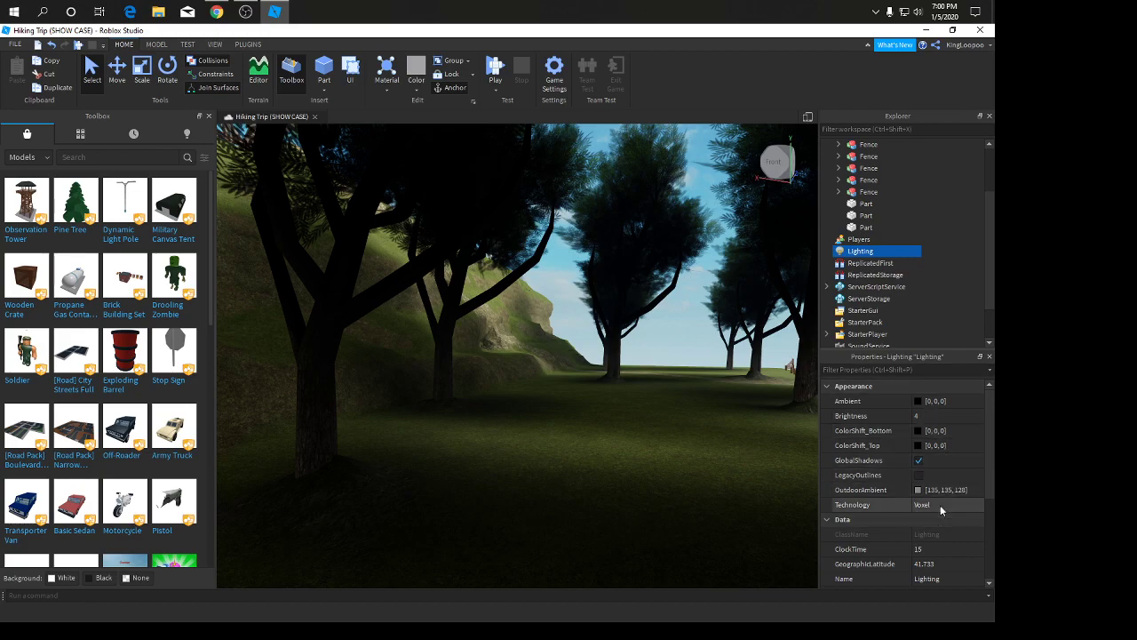
click(949, 505)
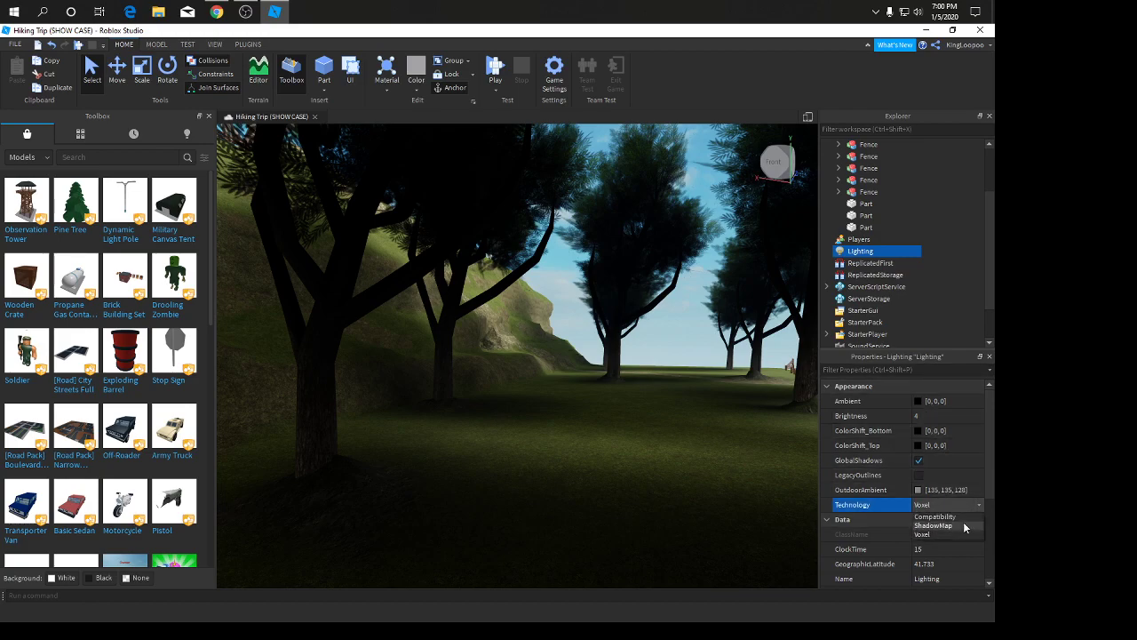
click(935, 526)
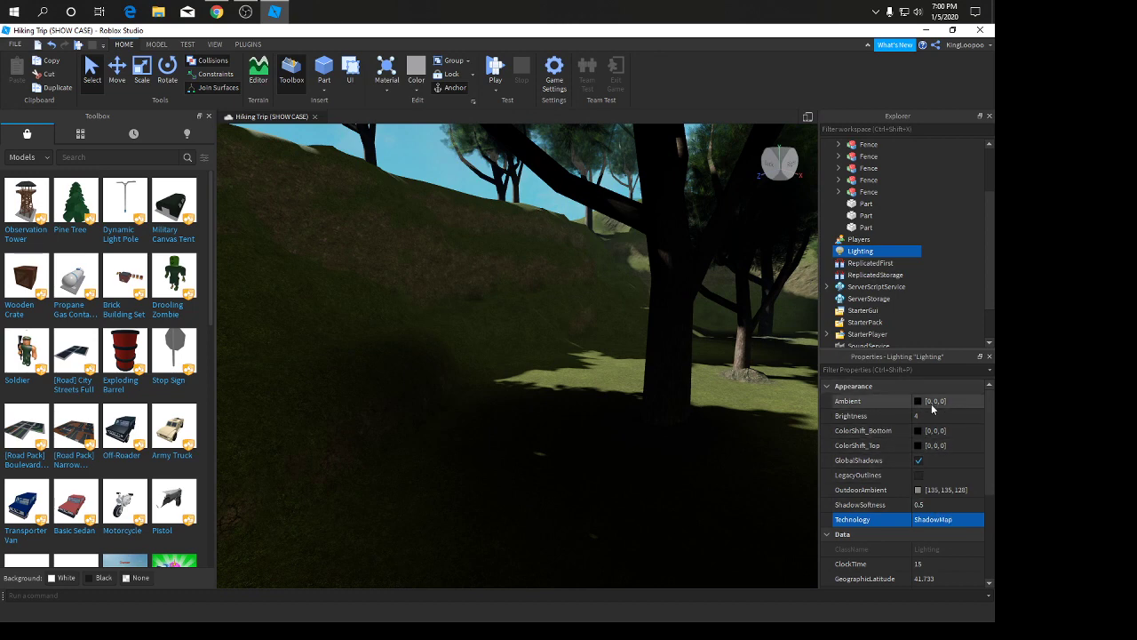
- Try ClockTime values 16, 17, 15, 16 and 19 on the Lighting to compare afternoon shadows
scroll(down, 3)
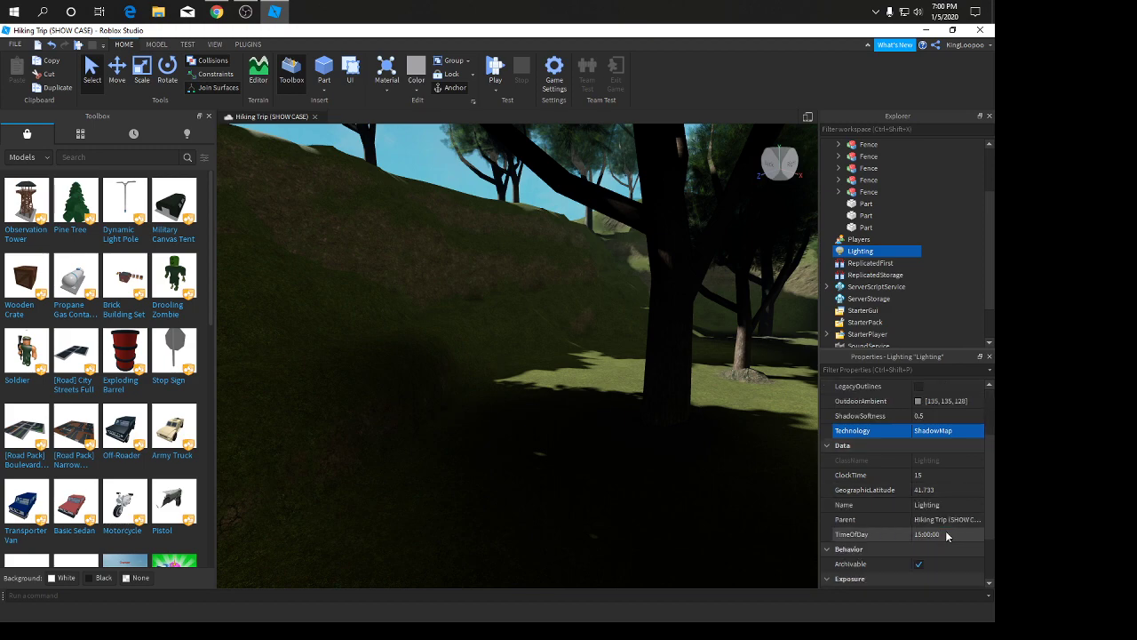
click(932, 475)
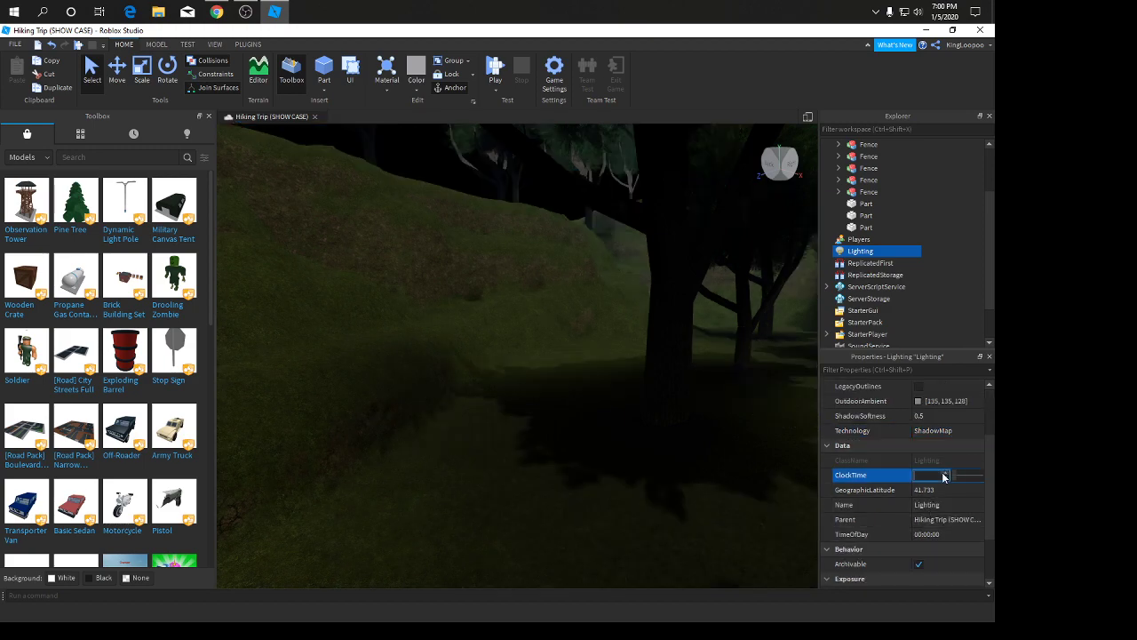
text(16)
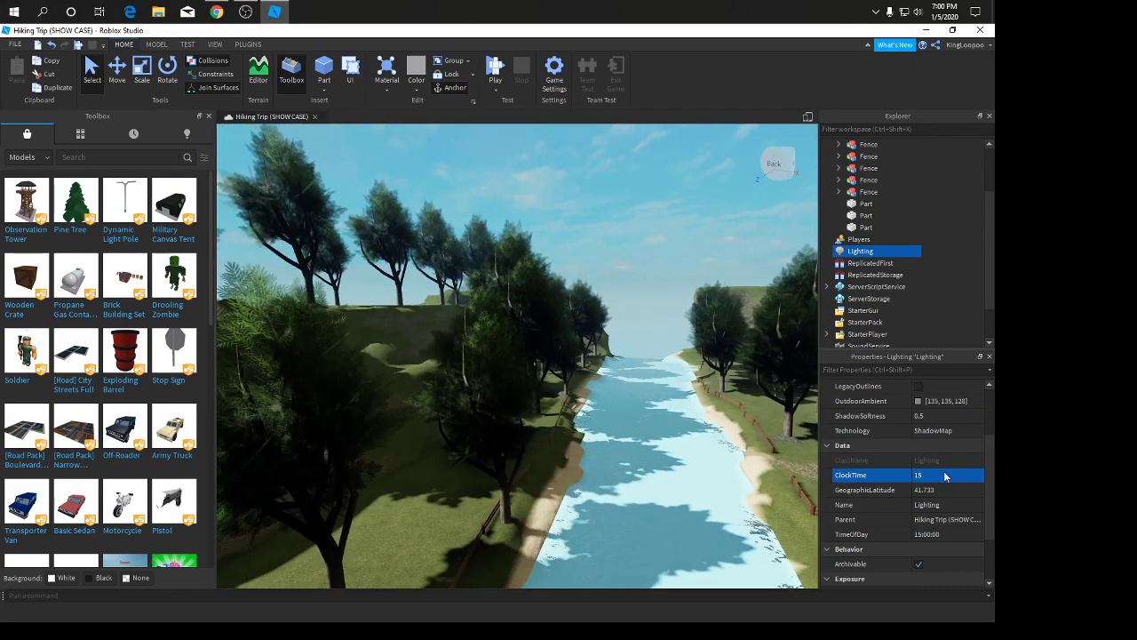
text(17)
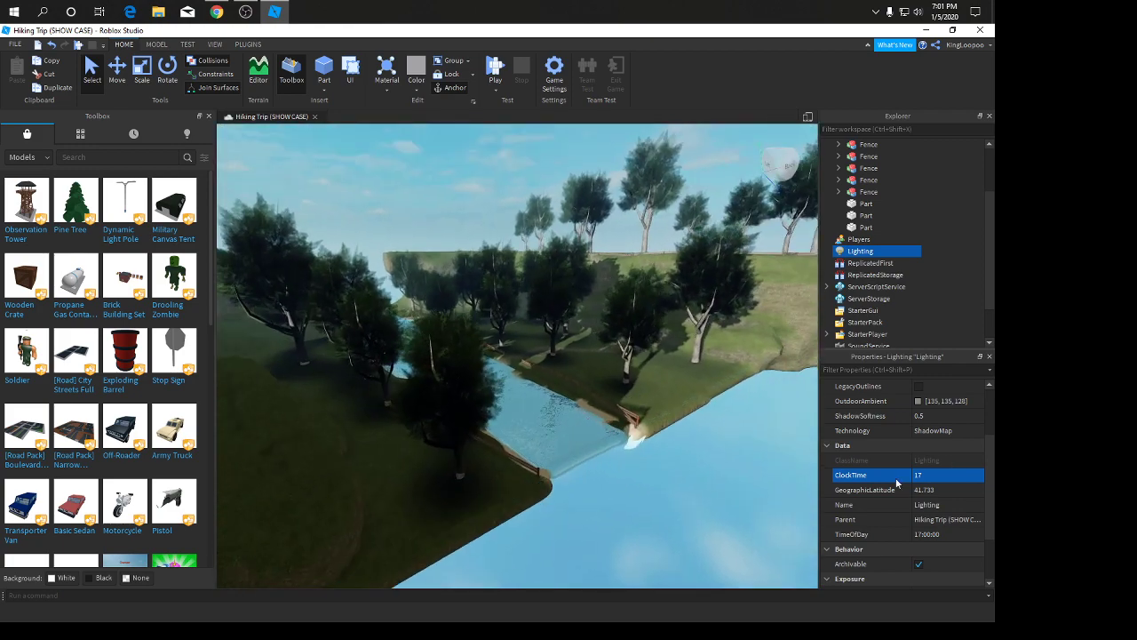
text(15)
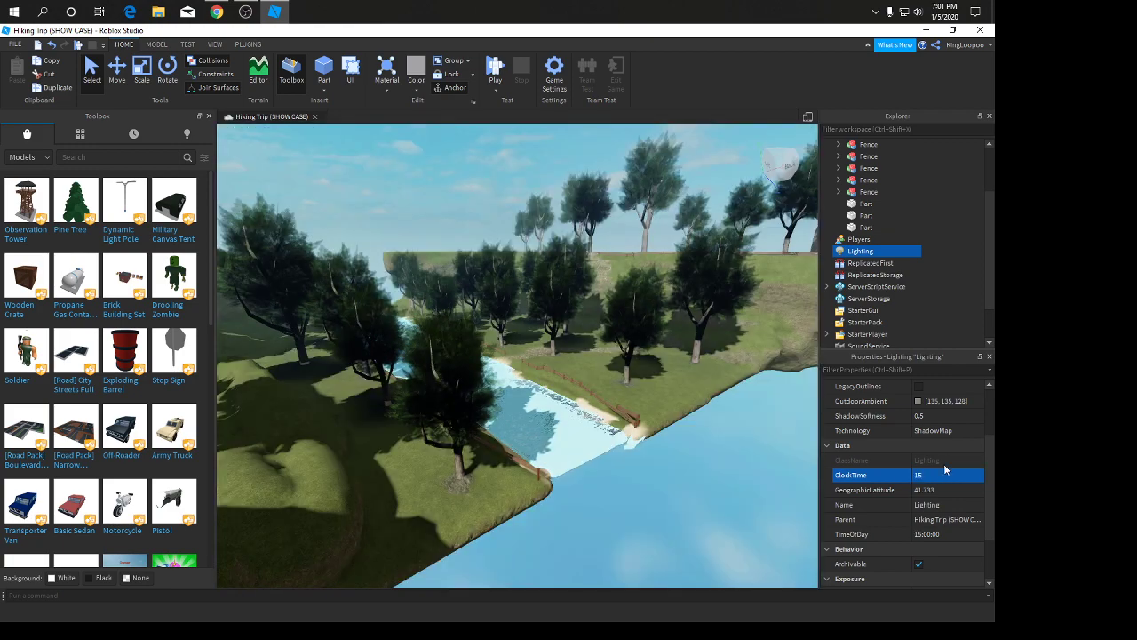
text(16)
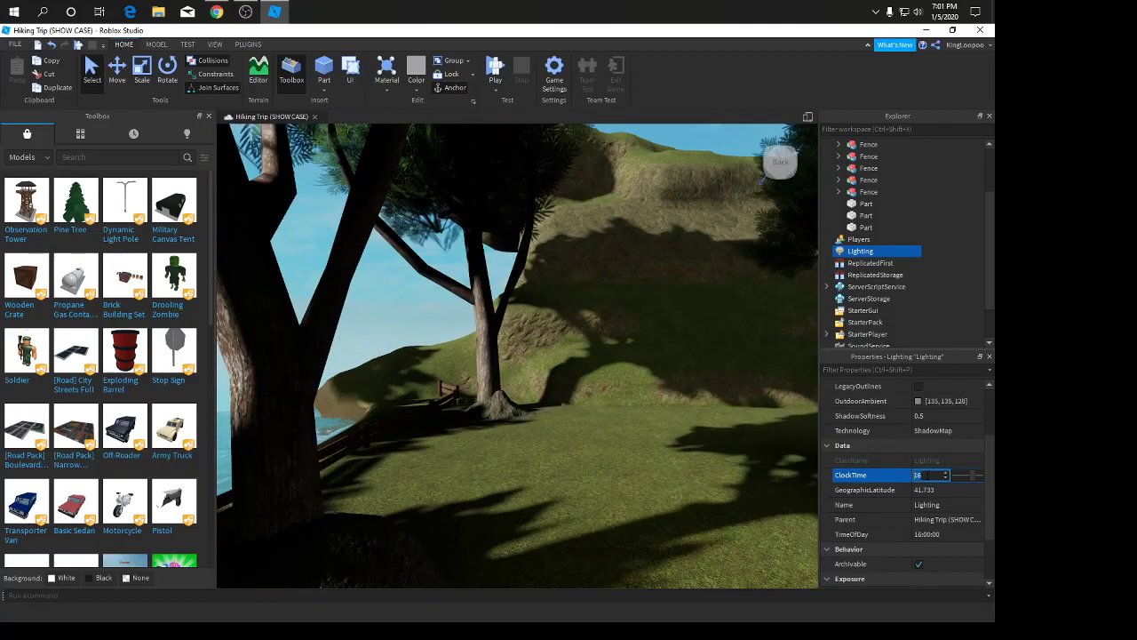
text(19)
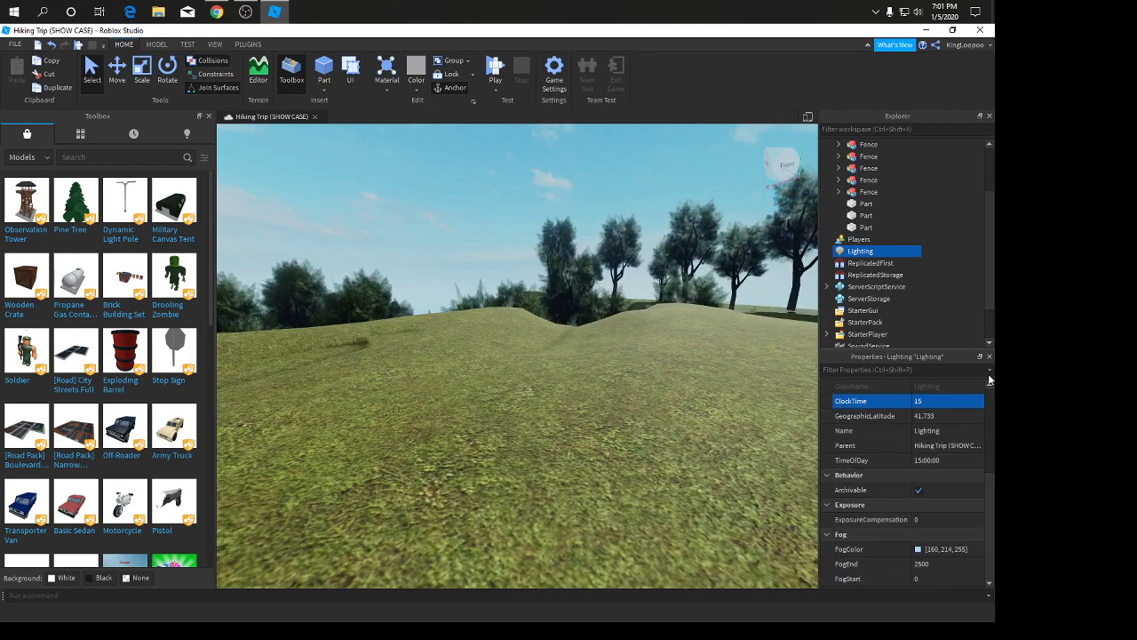
mouse_move(985, 358)
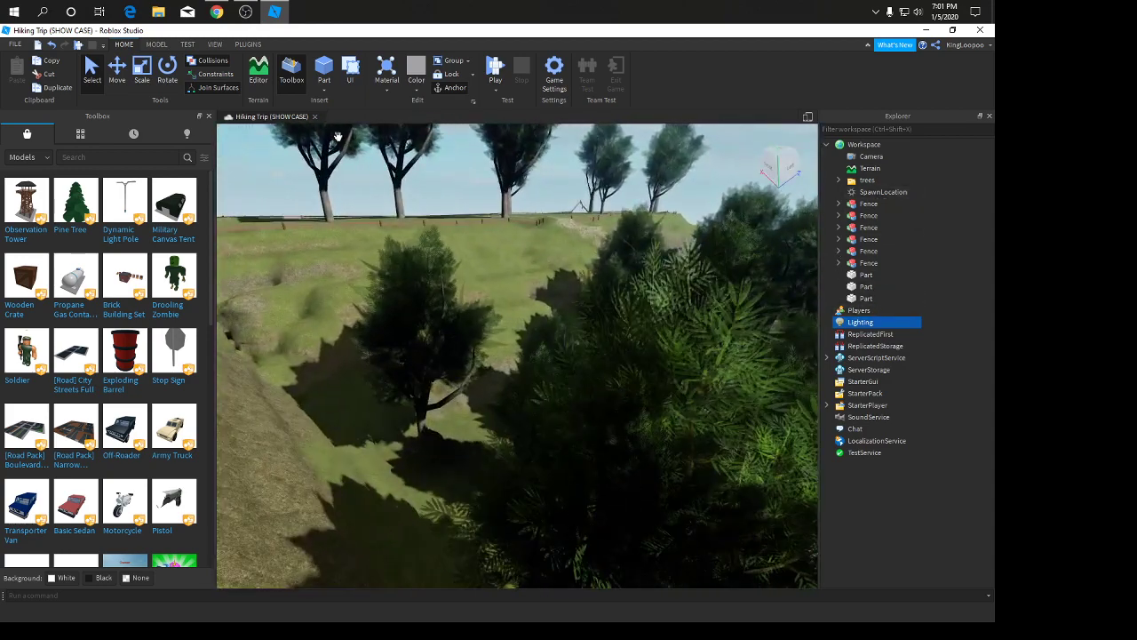
- Insert a Bloom effect under the Lighting service
click(860, 321)
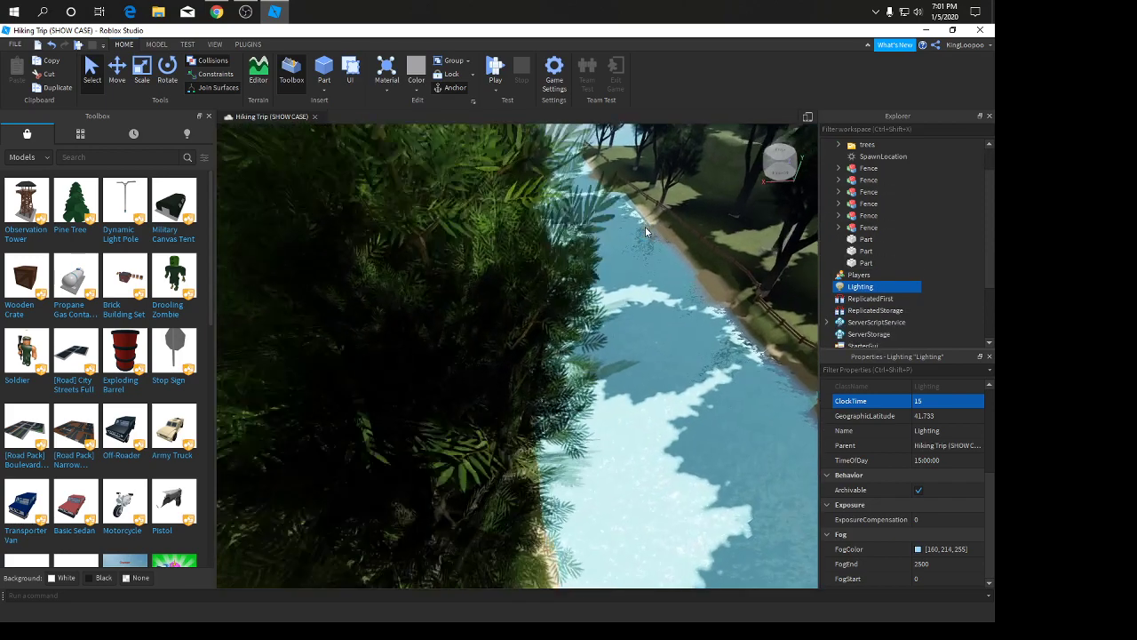
drag(647, 231, 644, 226)
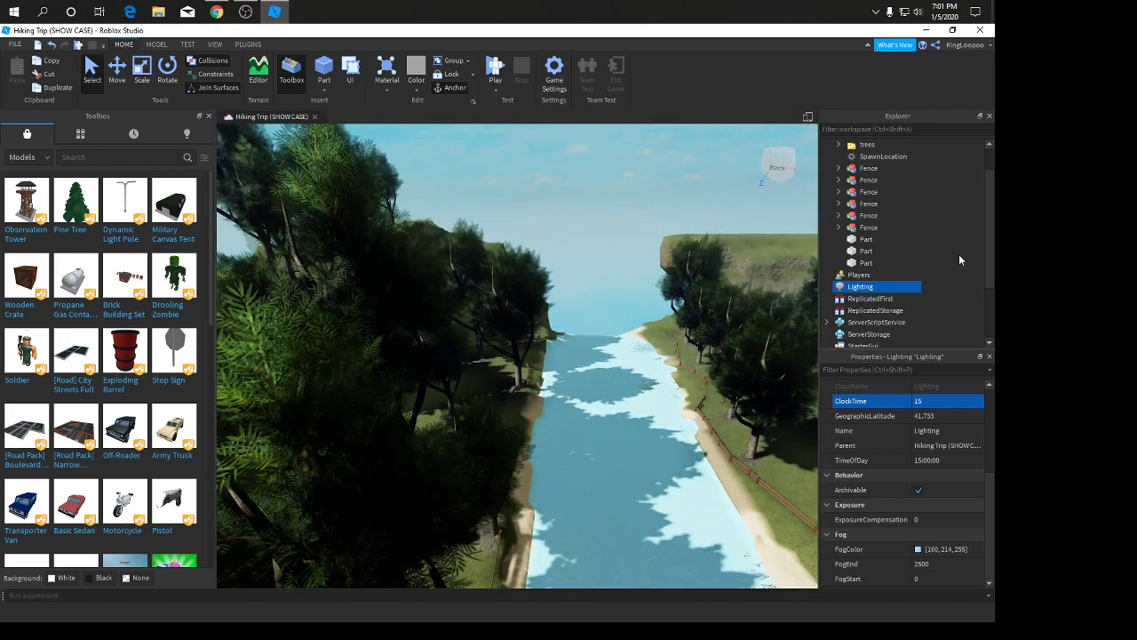
right_click(860, 284)
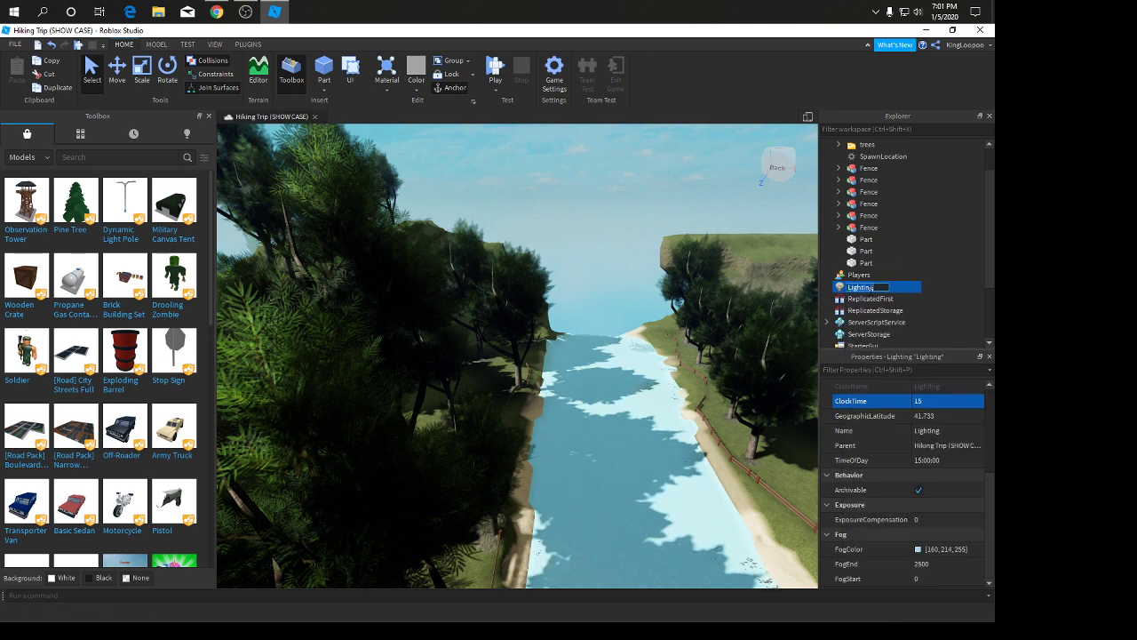
right_click(860, 286)
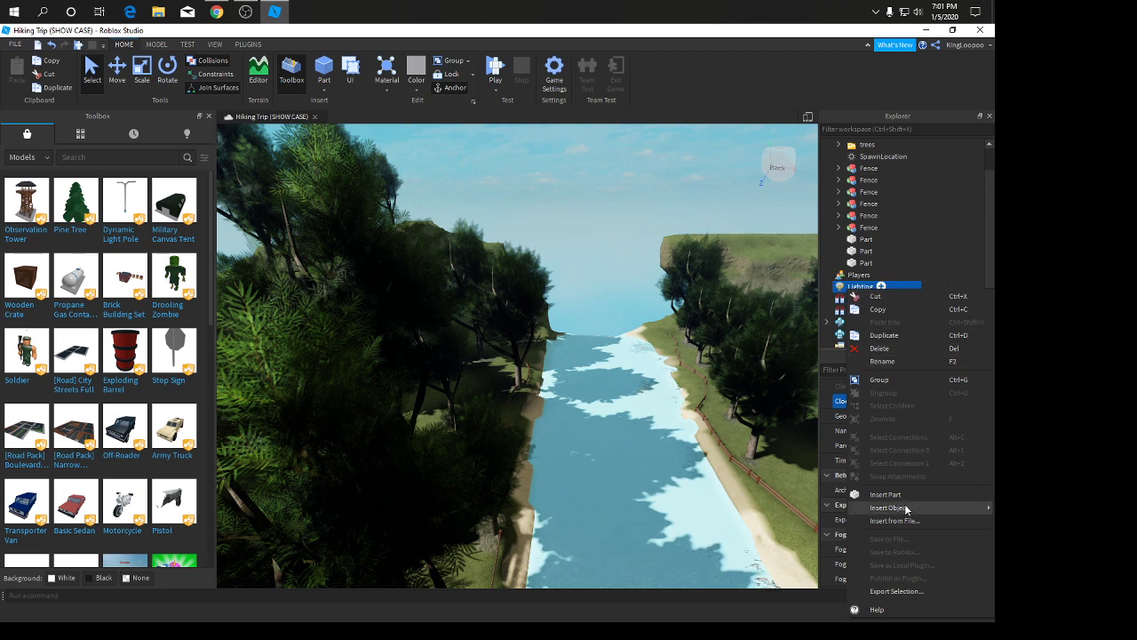
click(888, 507)
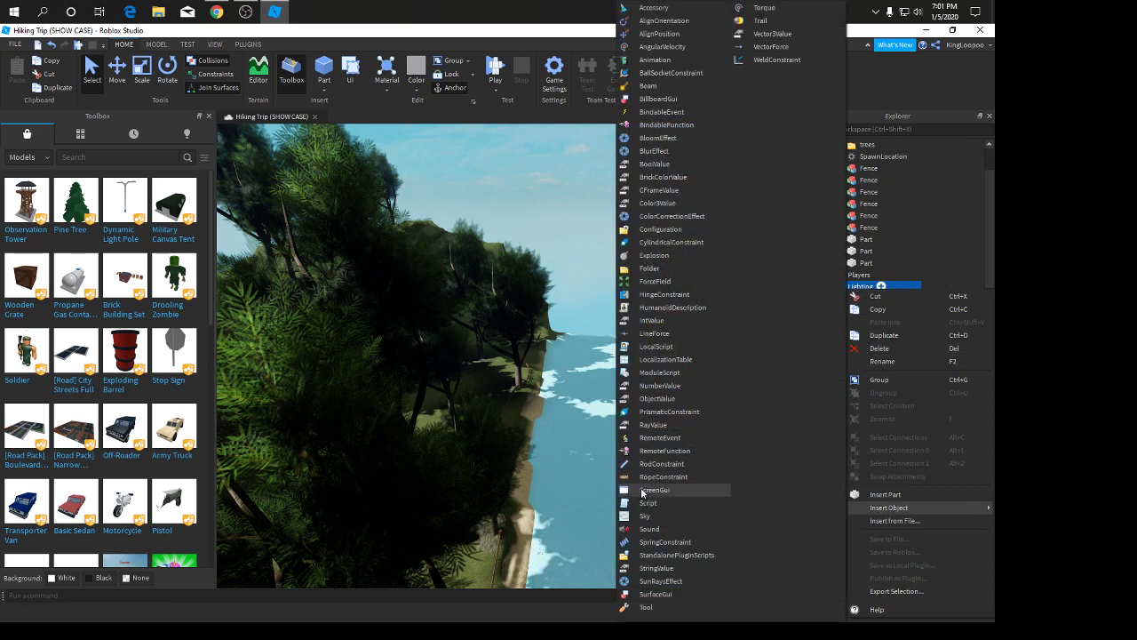
mouse_move(661, 464)
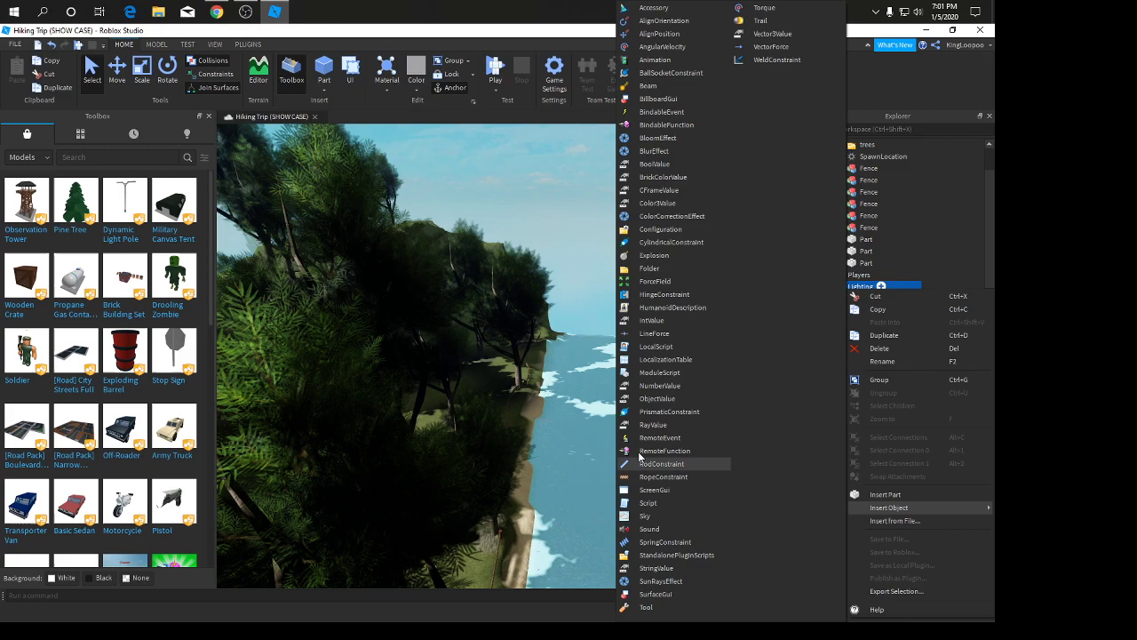
mouse_move(658, 139)
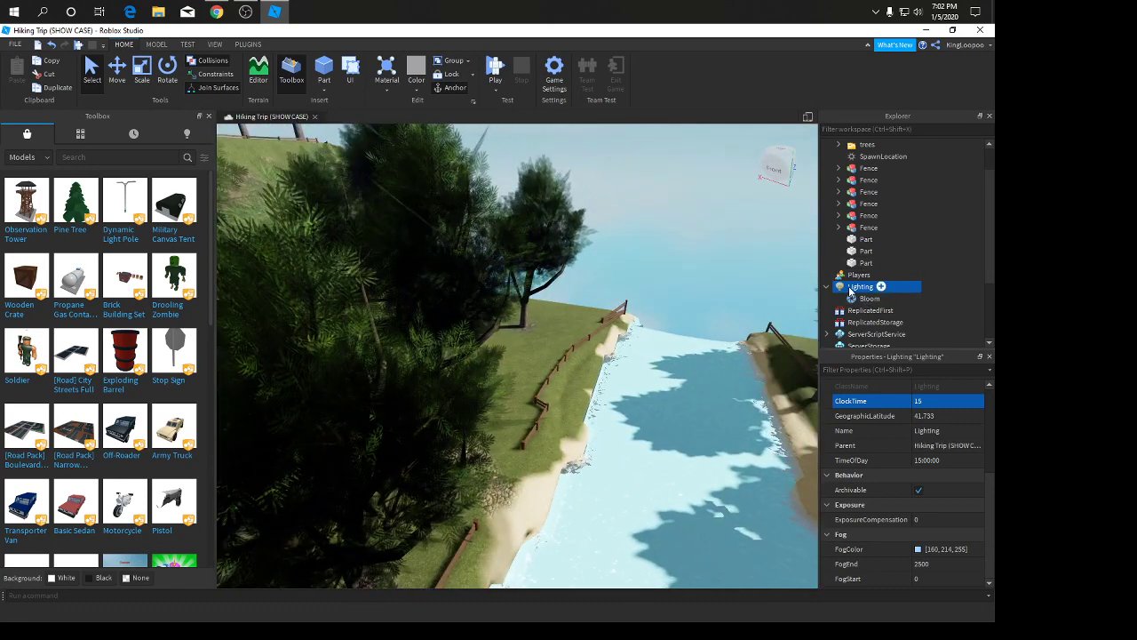
- Insert a ColorCorrection effect under Lighting
right_click(860, 286)
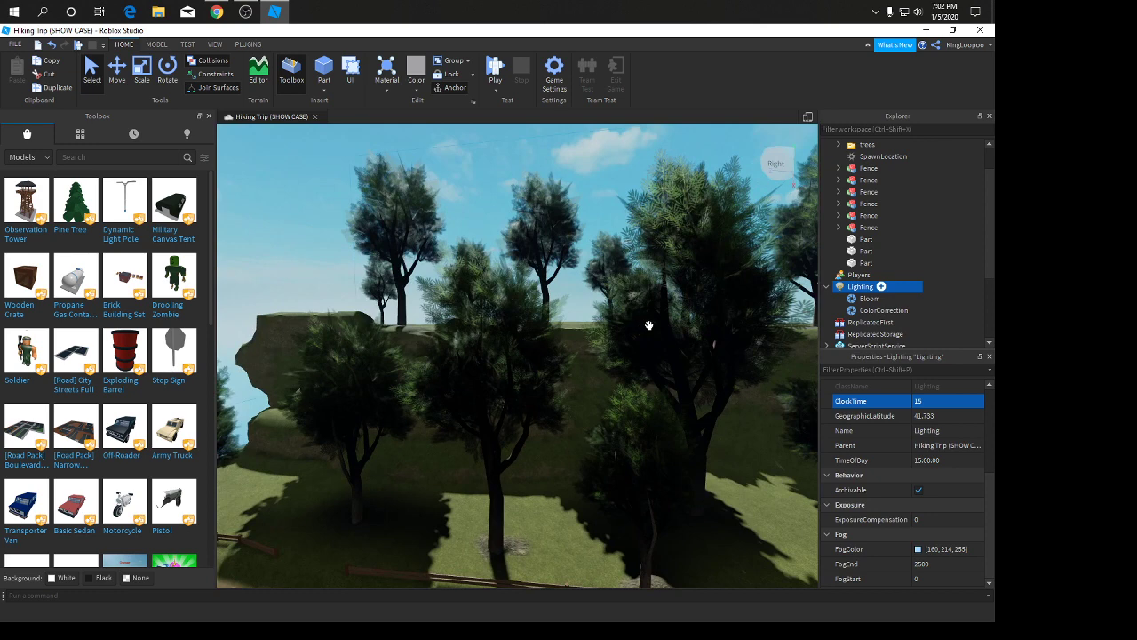
right_click(860, 286)
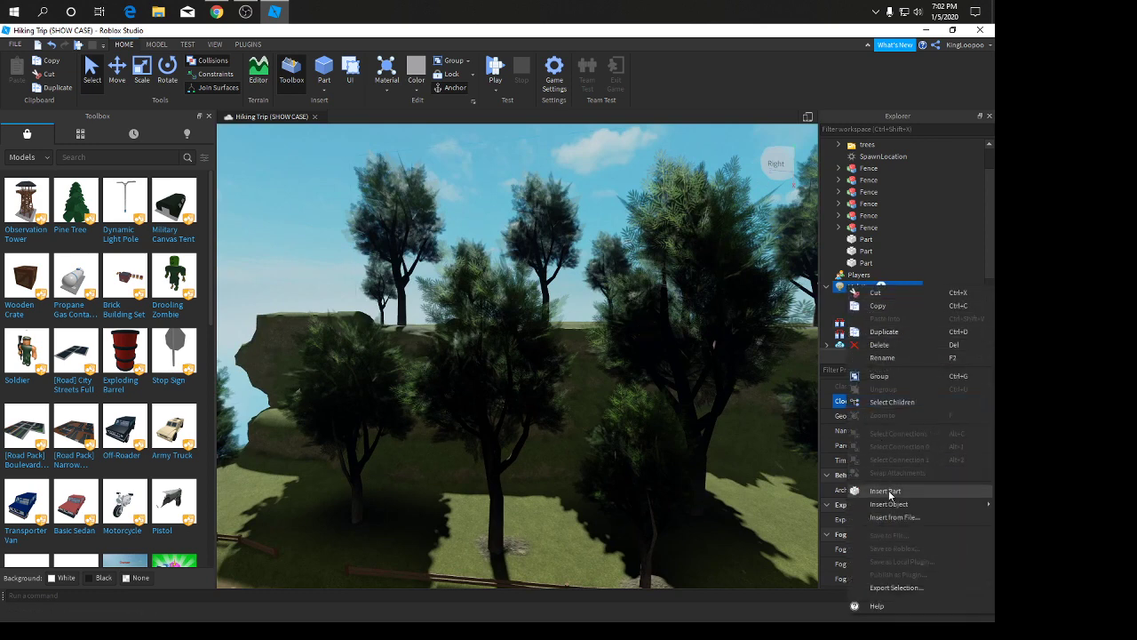
click(888, 505)
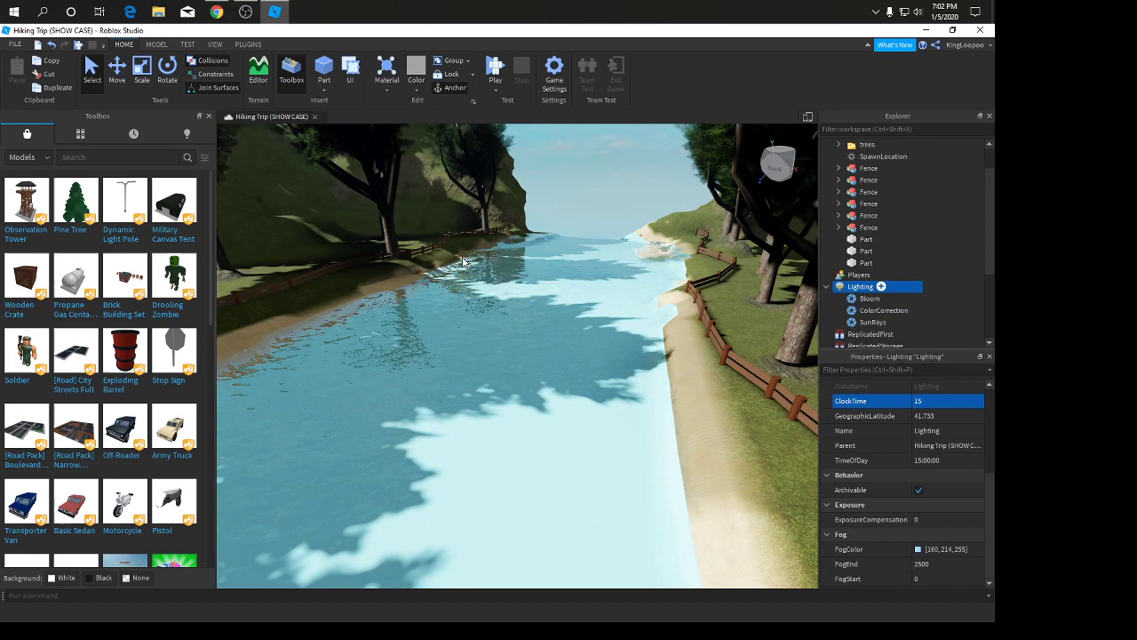
- Review the Rendering page of Studio Settings and close the dialog
click(14, 44)
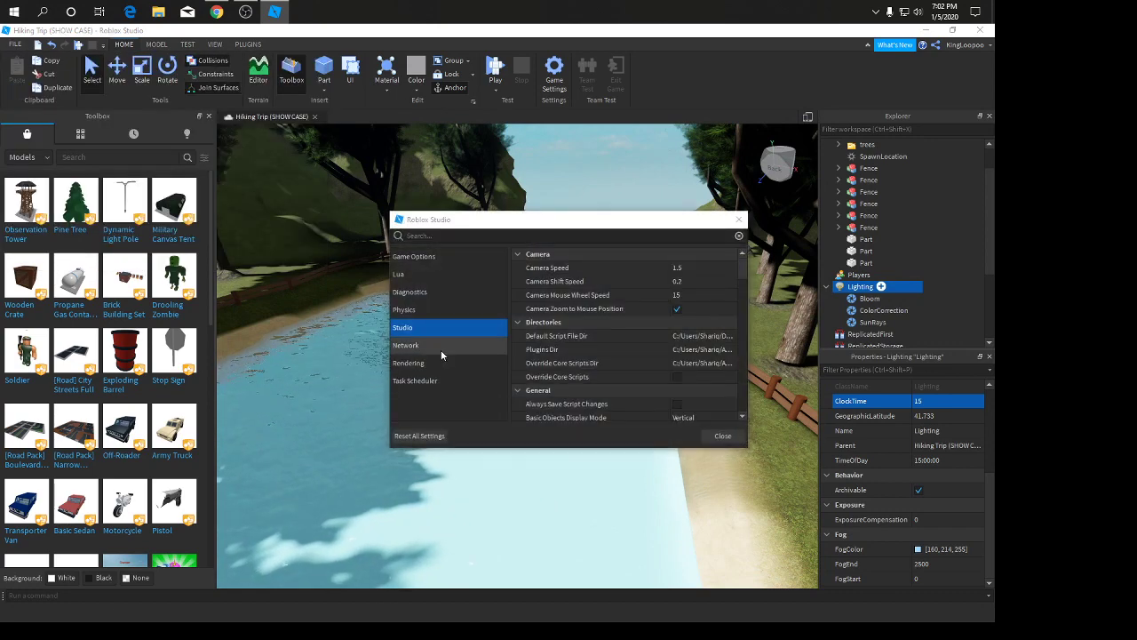
click(409, 363)
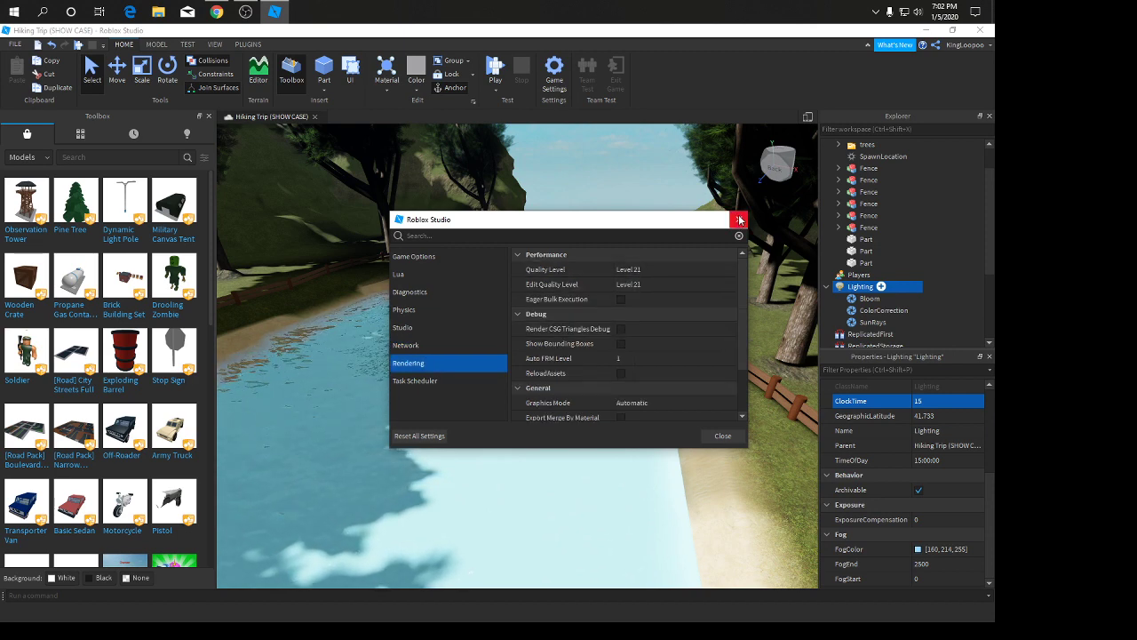
click(739, 221)
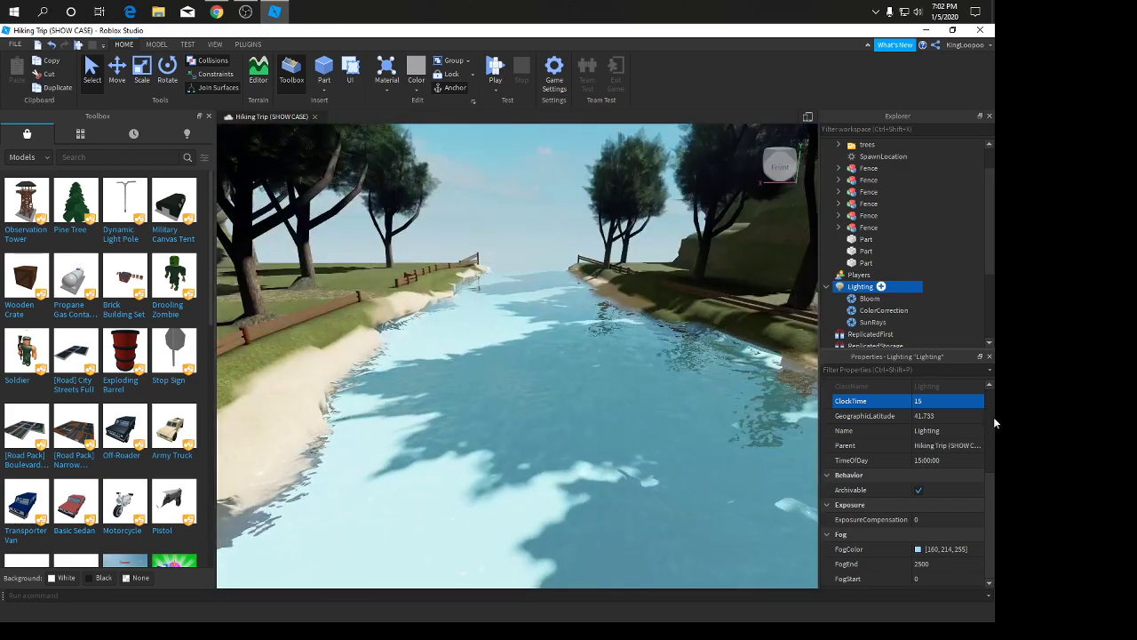
- Adjust the SunRays Intensity (trying 1 and 0.5) and edit its Spread
click(873, 322)
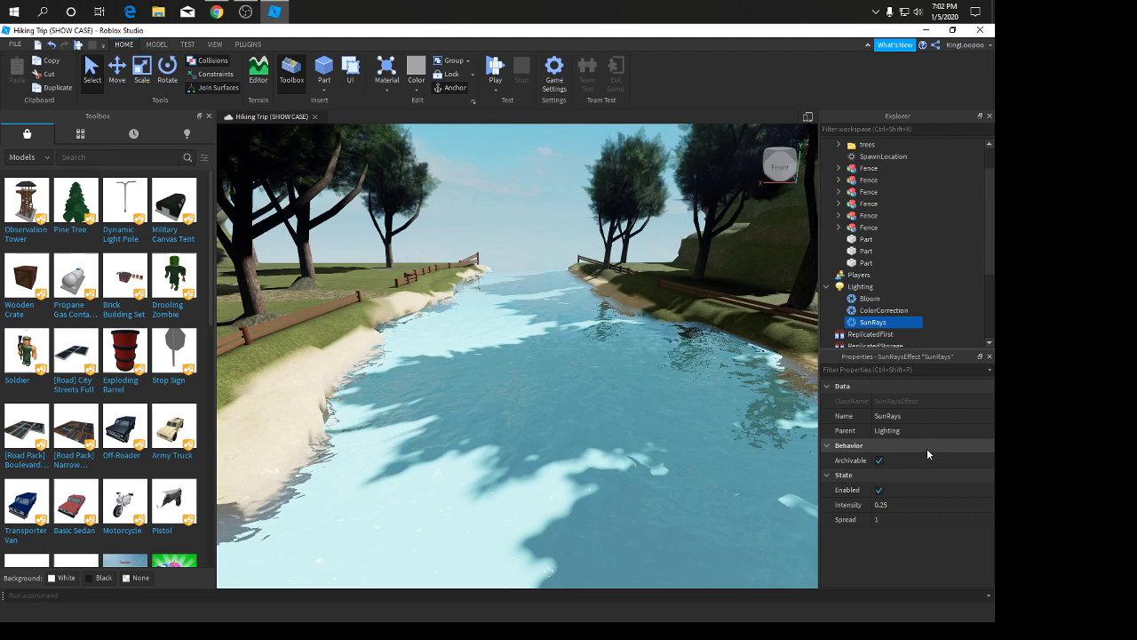
click(888, 505)
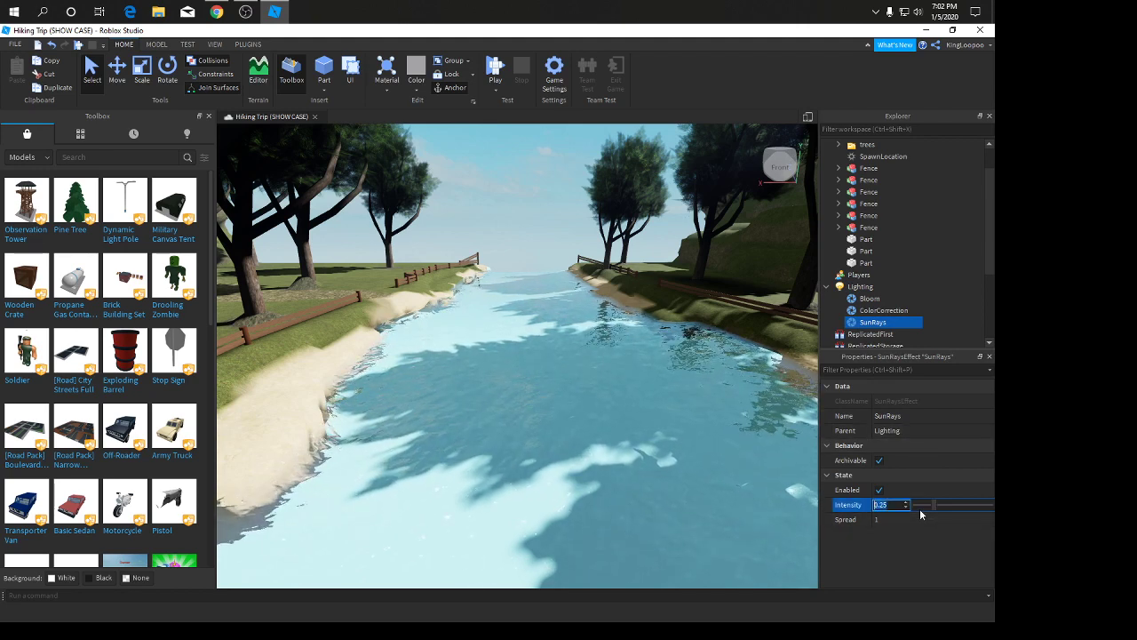
text(1)
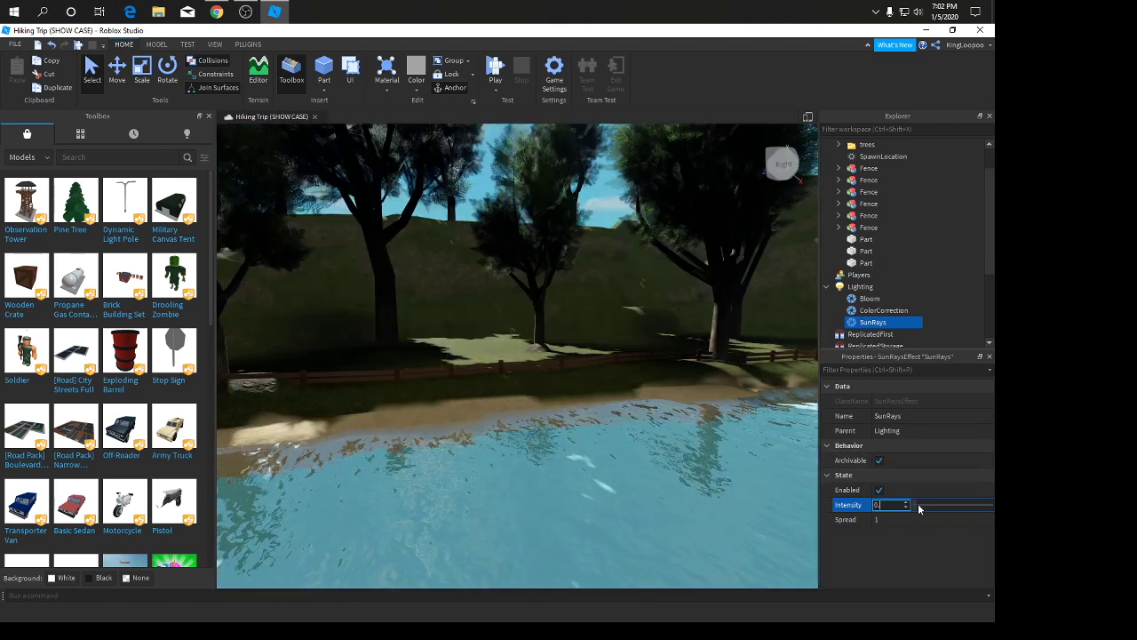
text(0.5)
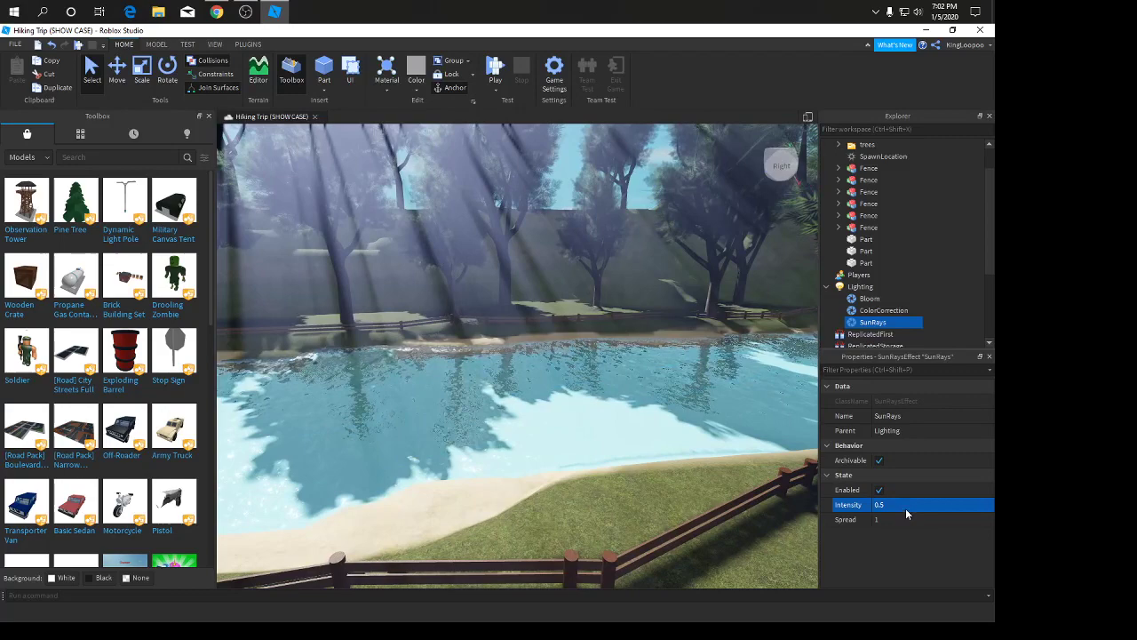
click(906, 519)
text(realisitc s)
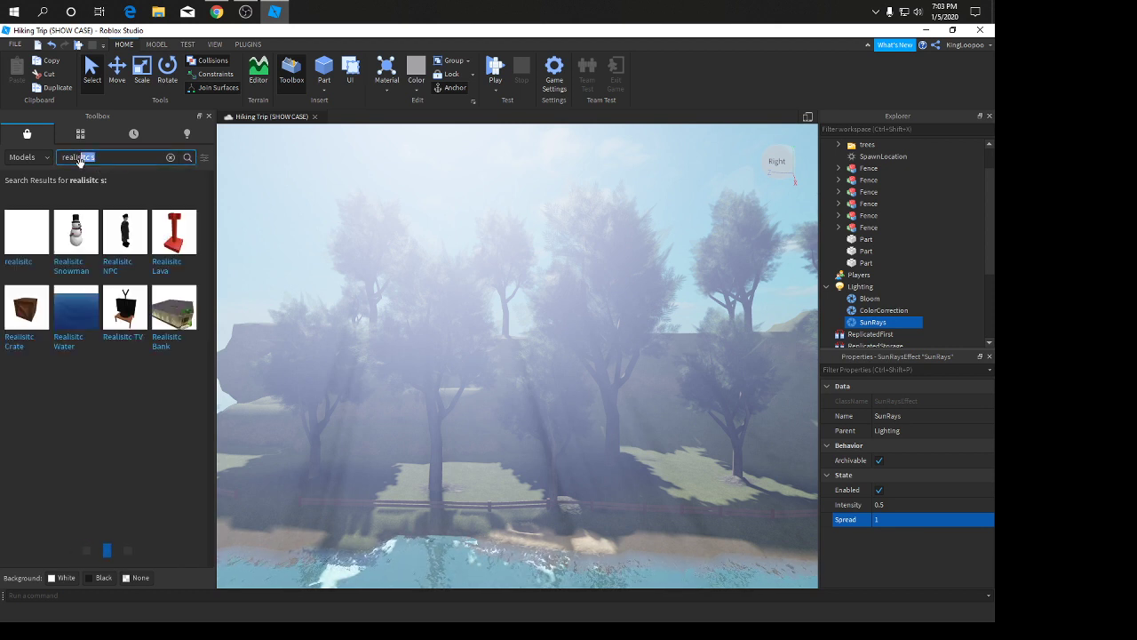
- Search the Toolbox for 'realistic sky' and insert the first sky result into Lighting
scroll(down, 3)
text(tic sky)
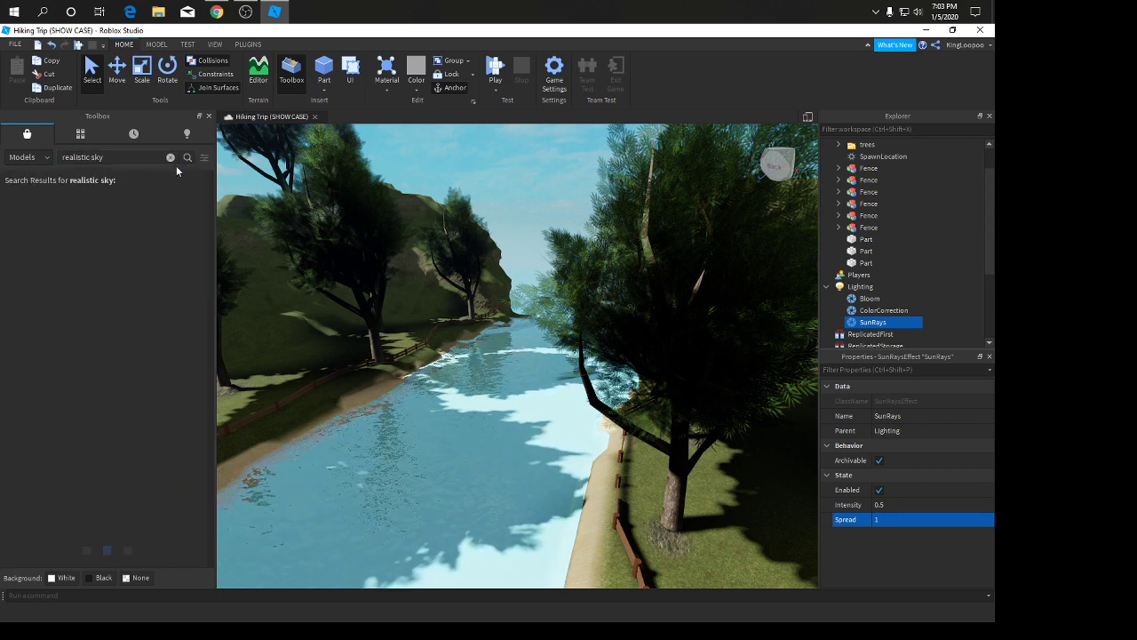
click(188, 156)
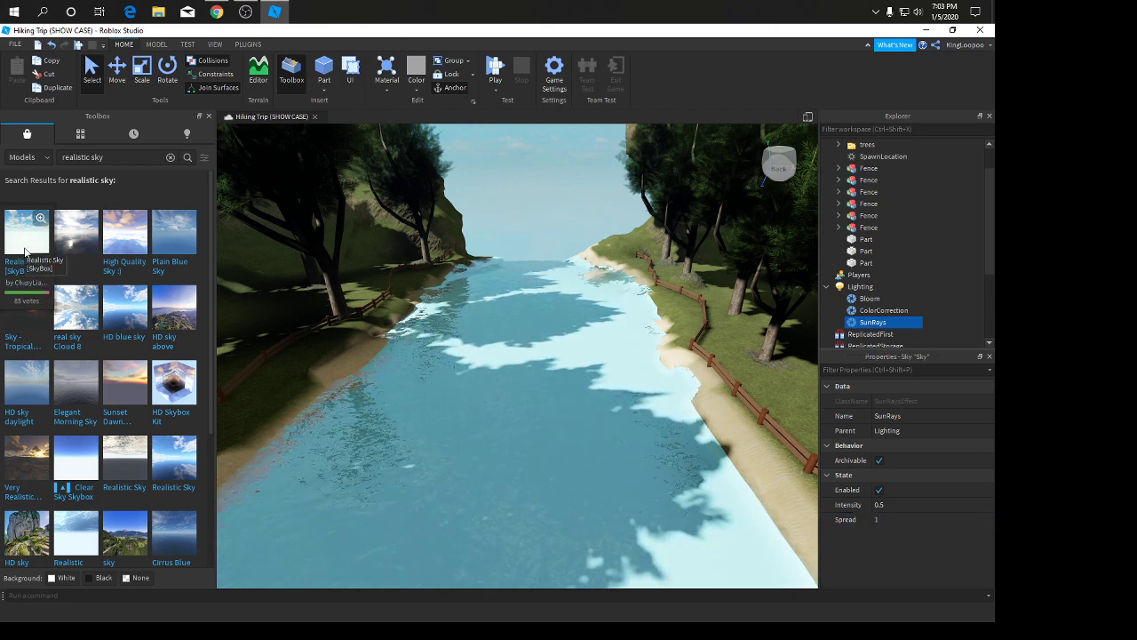
click(864, 299)
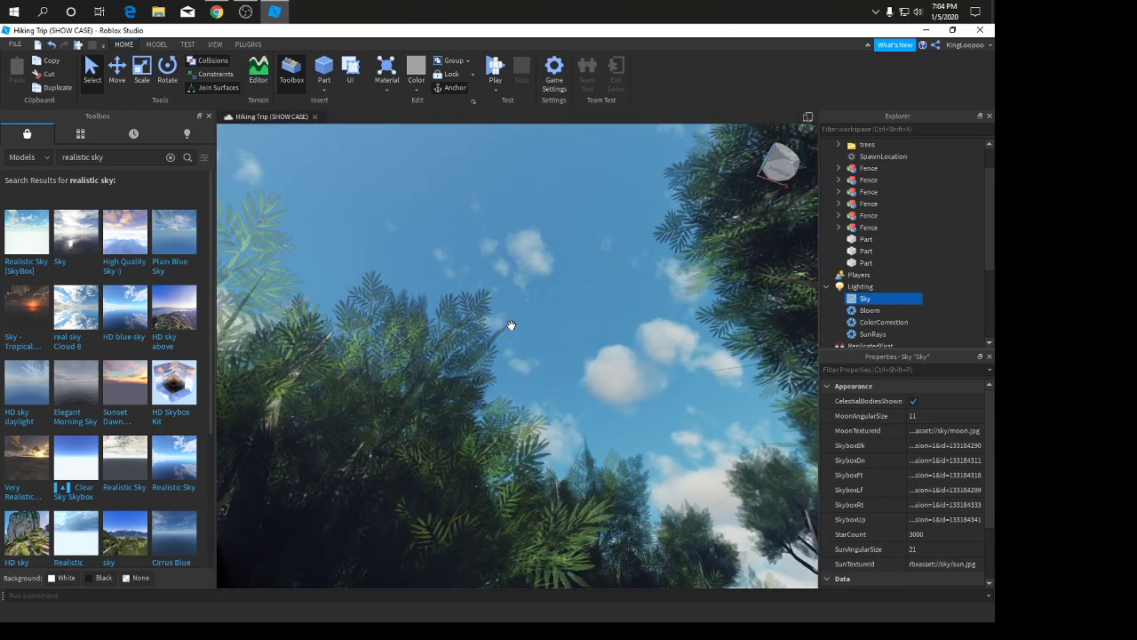
mouse_move(75, 382)
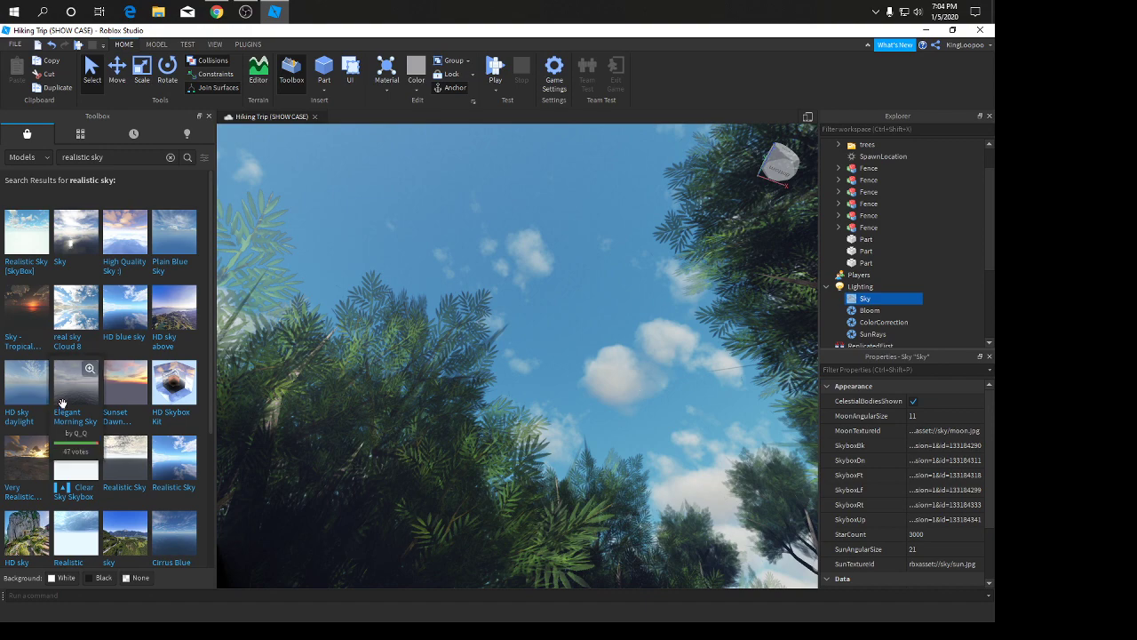
- Inspect options on a sky result before clearing the search back to default models
right_click(864, 299)
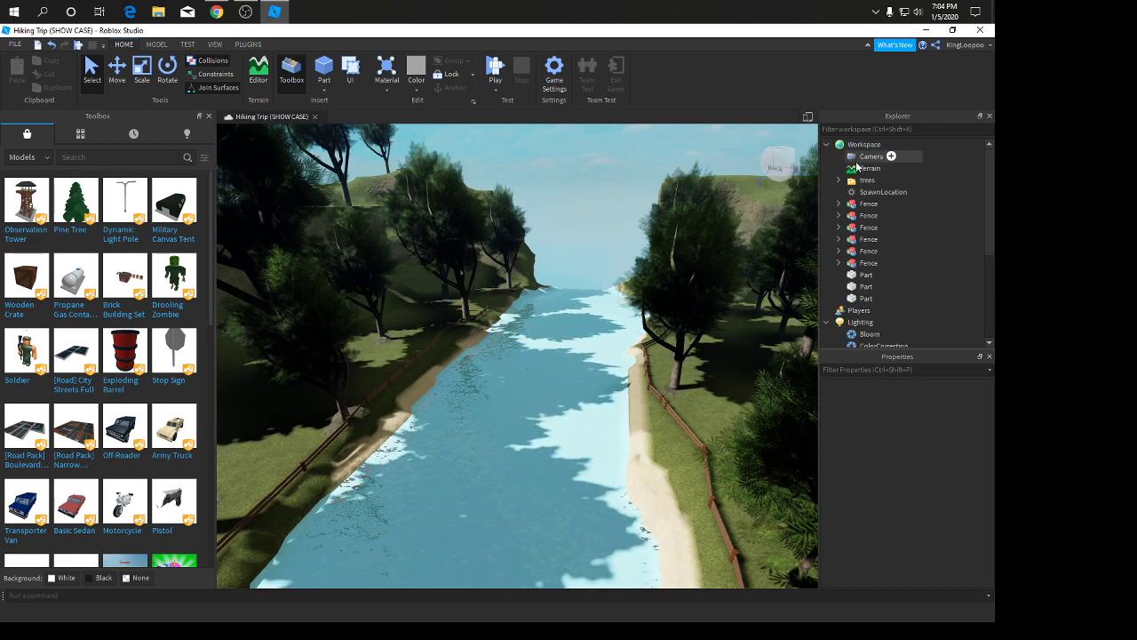
- Expand Lighting in the Explorer to show the Bloom, ColorCorrection and SunRays effects
click(871, 167)
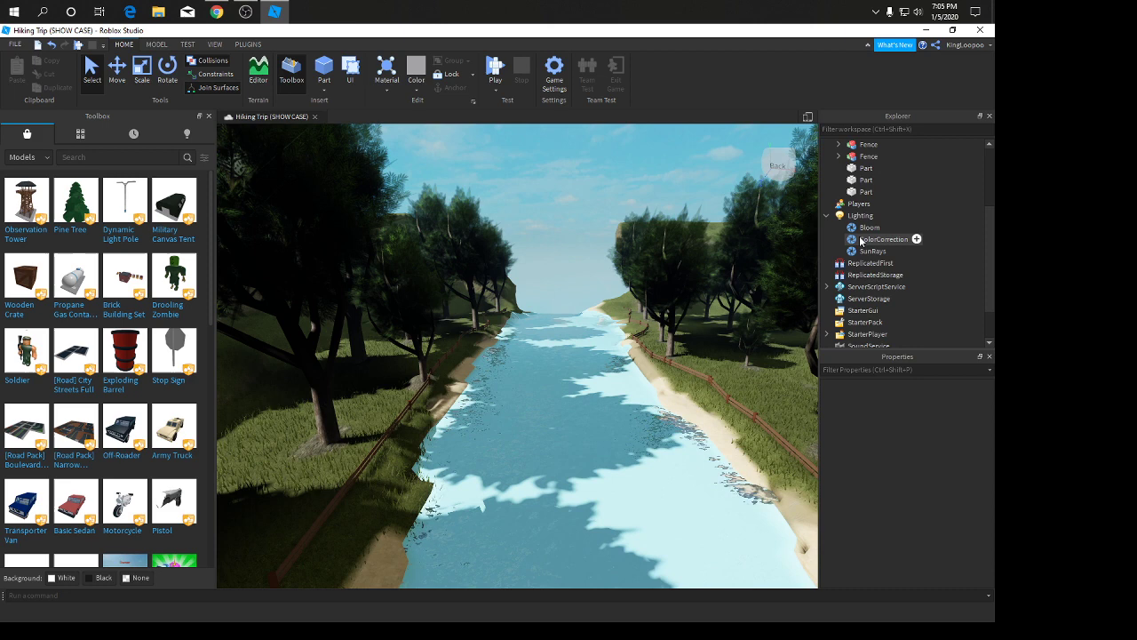
- Set Lighting's ClockTime to 17 for a low evening sun, then select ColorCorrection
click(883, 239)
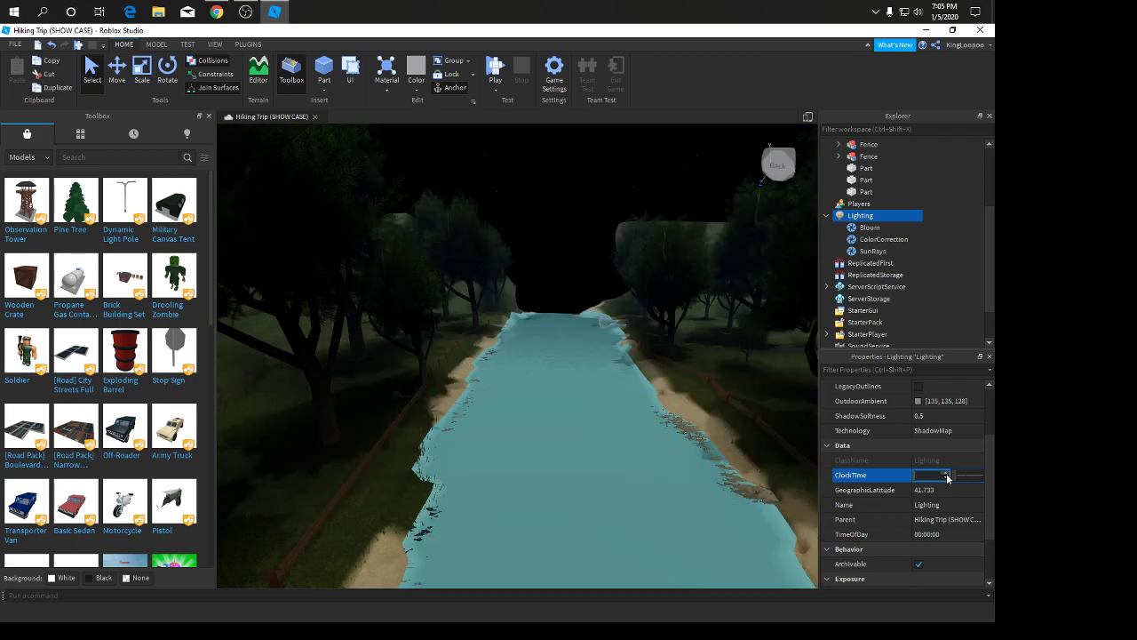
text(17)
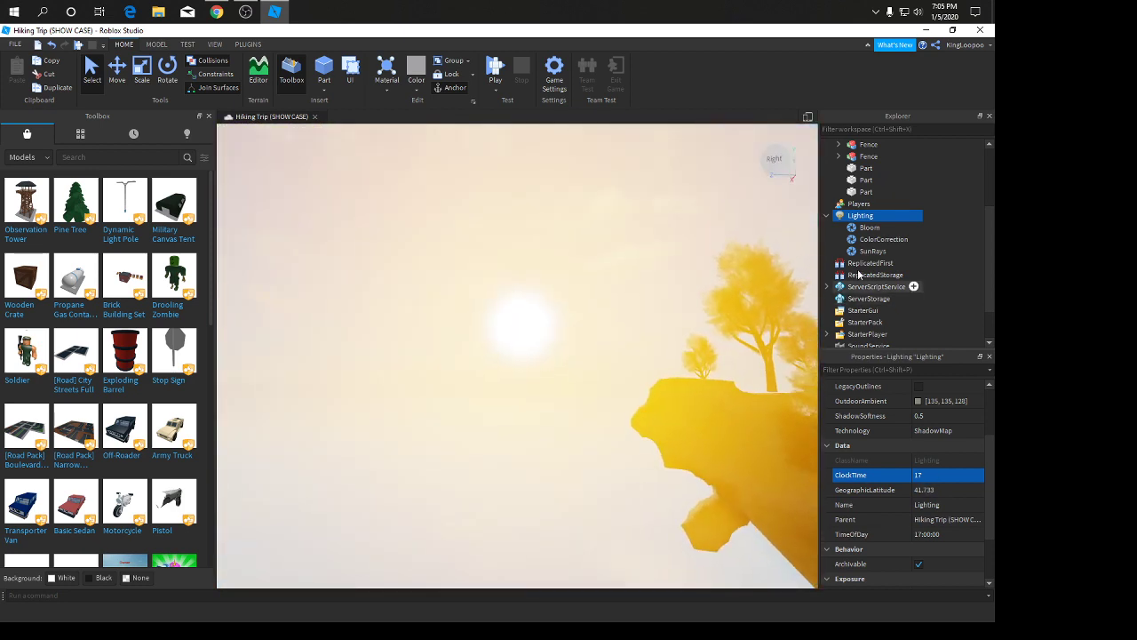
click(883, 238)
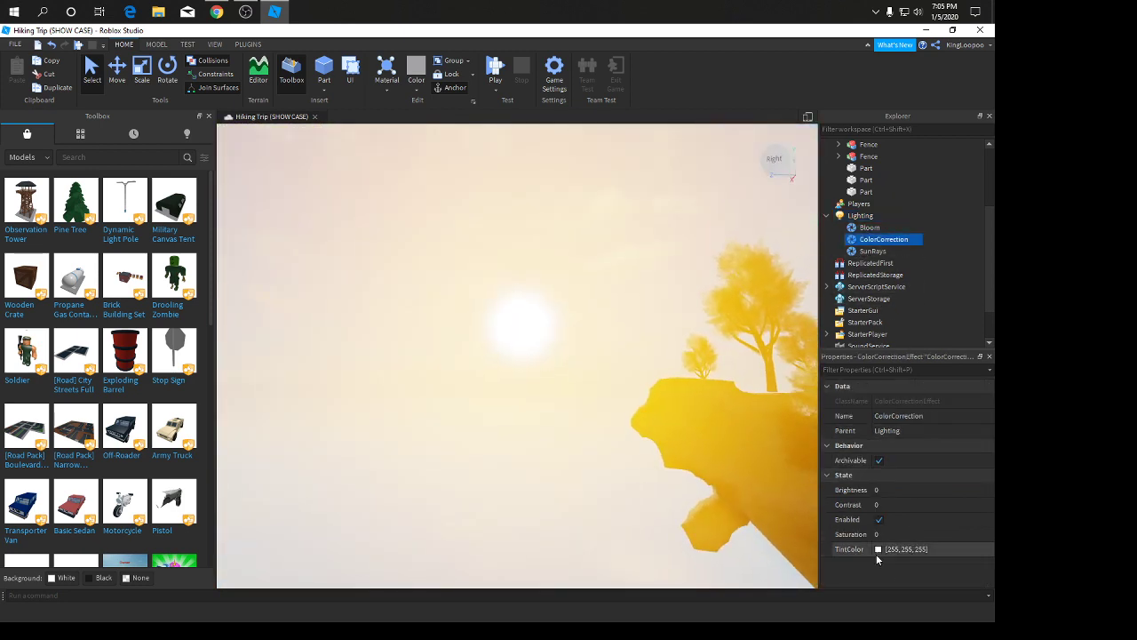
- Give ColorCorrection's TintColor a pale yellow colour
click(878, 549)
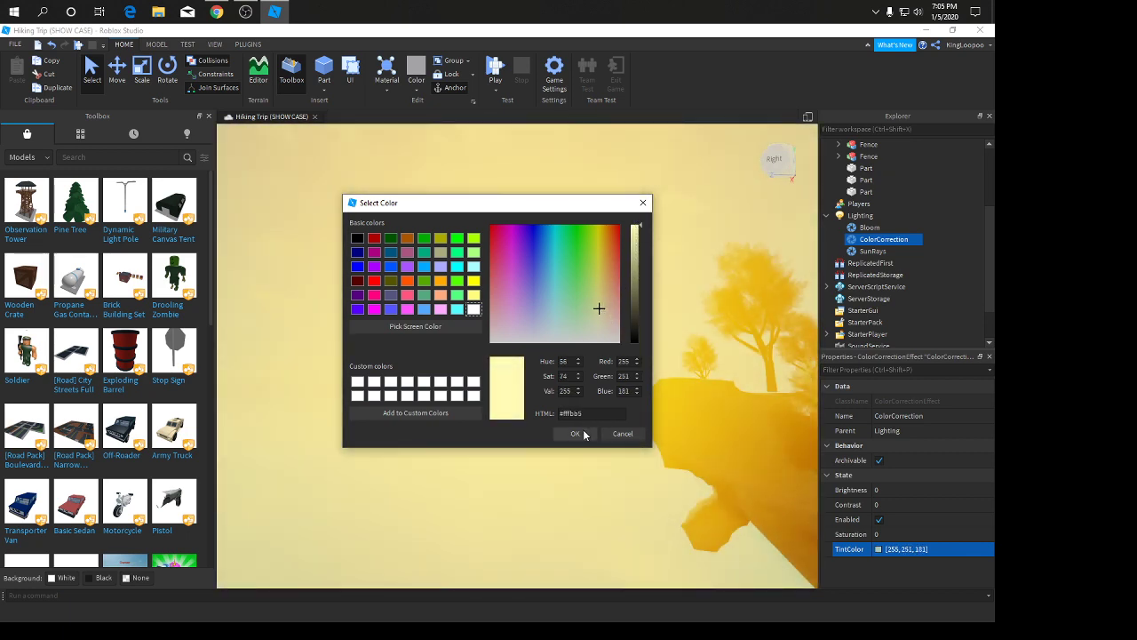
click(574, 434)
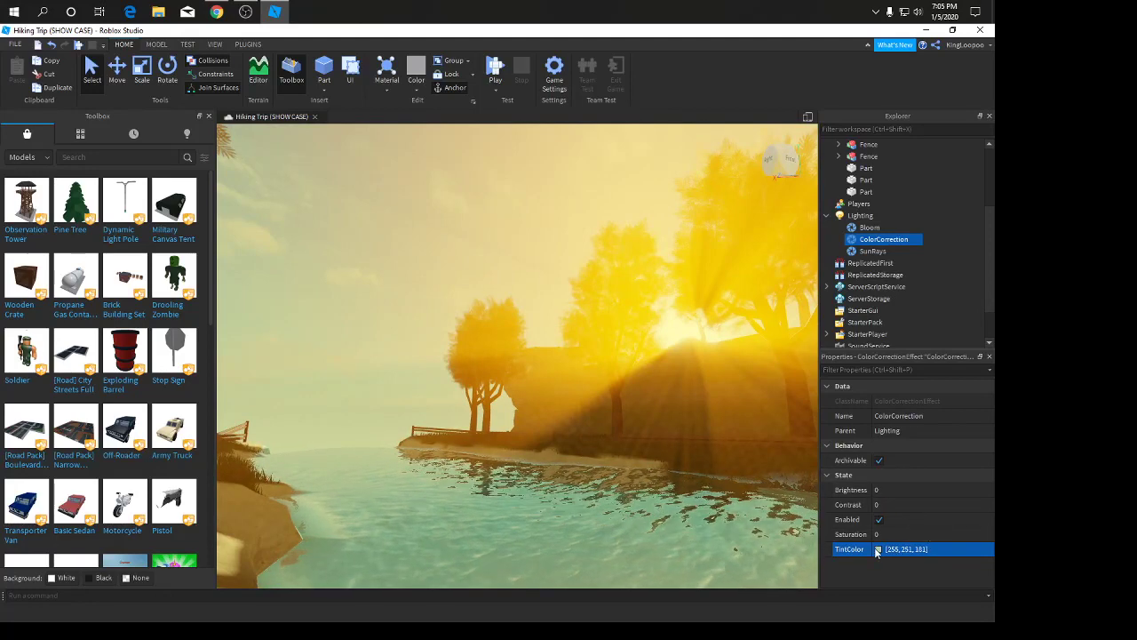
click(878, 548)
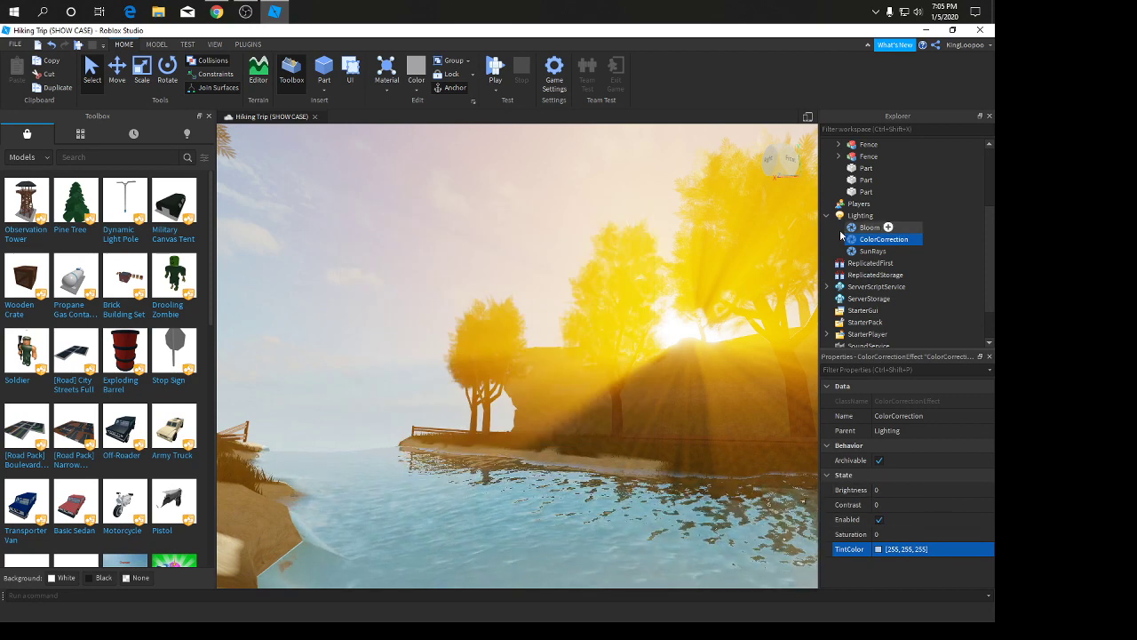
- Set Lighting's ClockTime back to 15 and start a test play
click(860, 215)
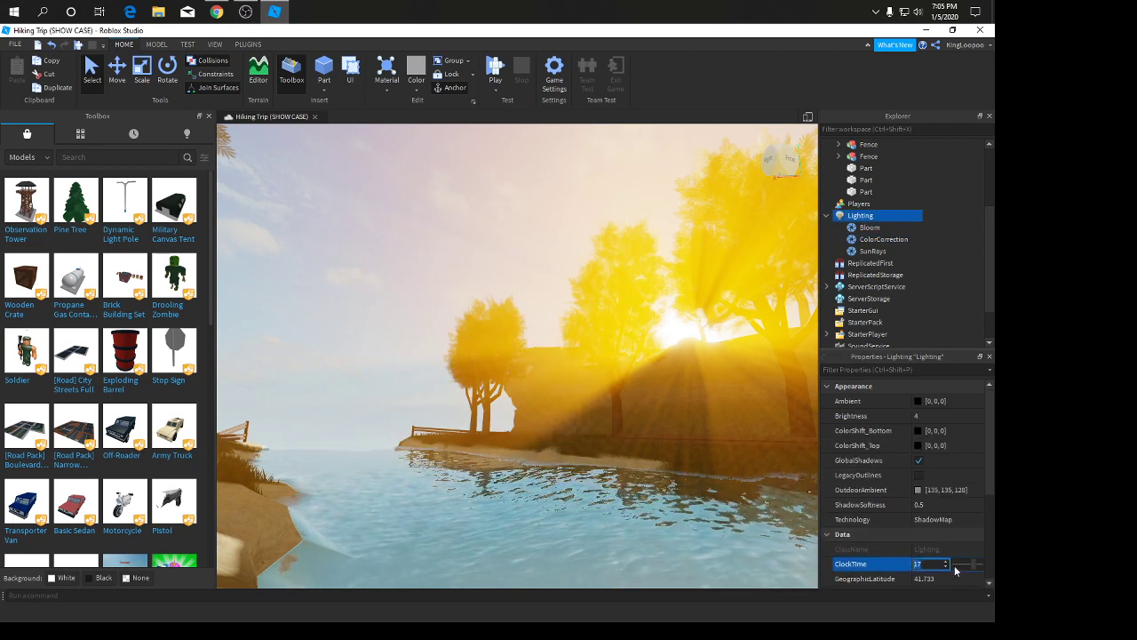
text(15)
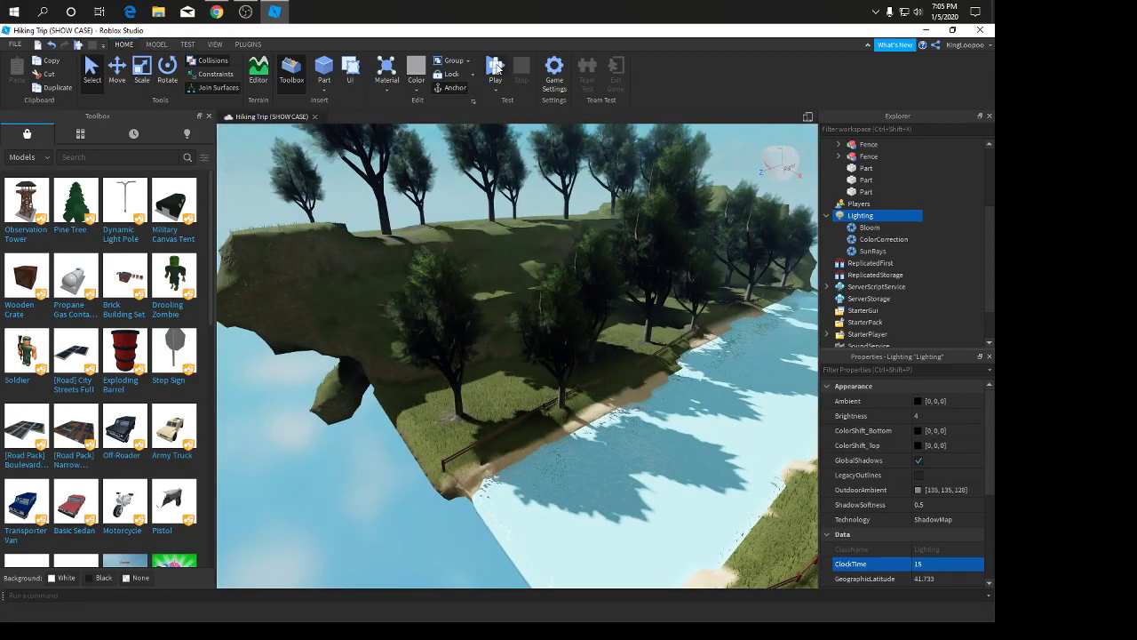
click(494, 70)
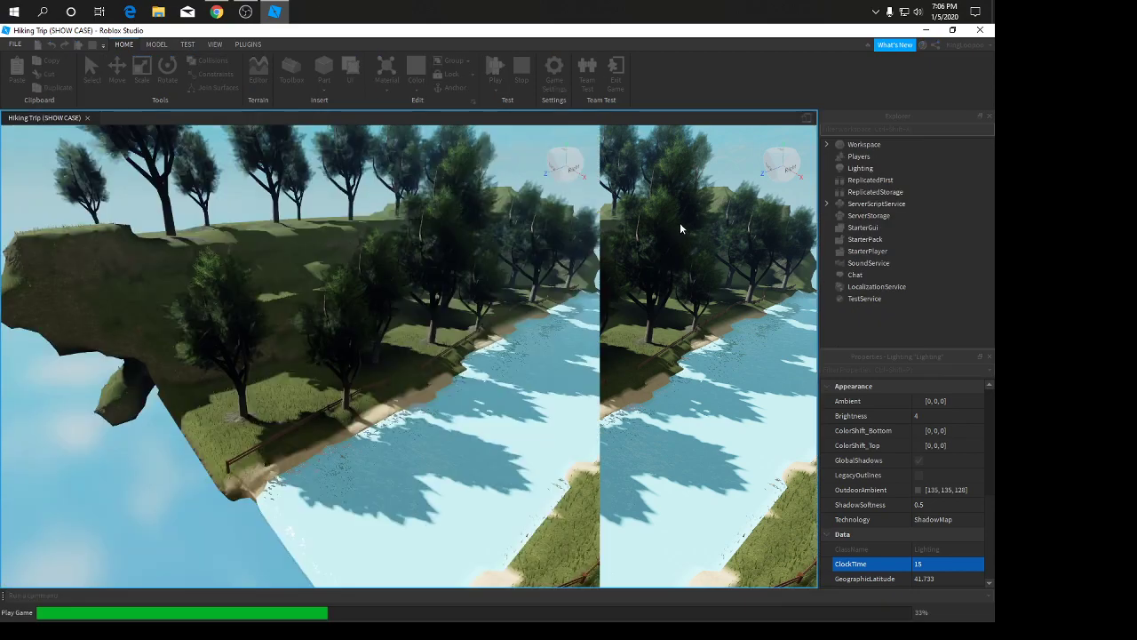
- Run the play test of the river scene, then stop it to return to editing
click(494, 69)
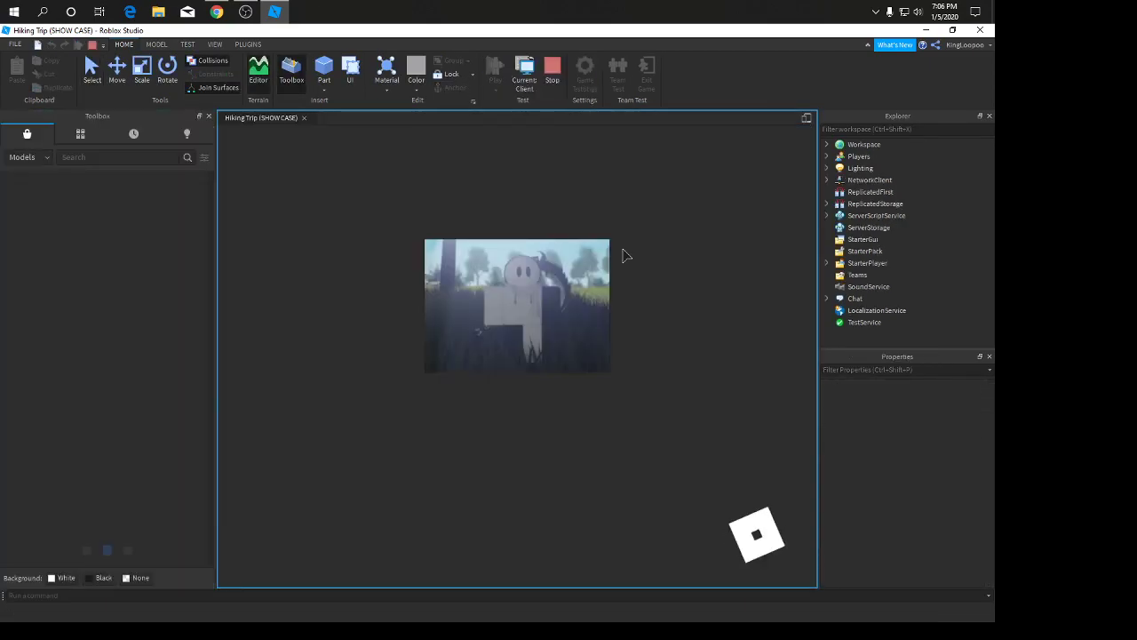
click(494, 66)
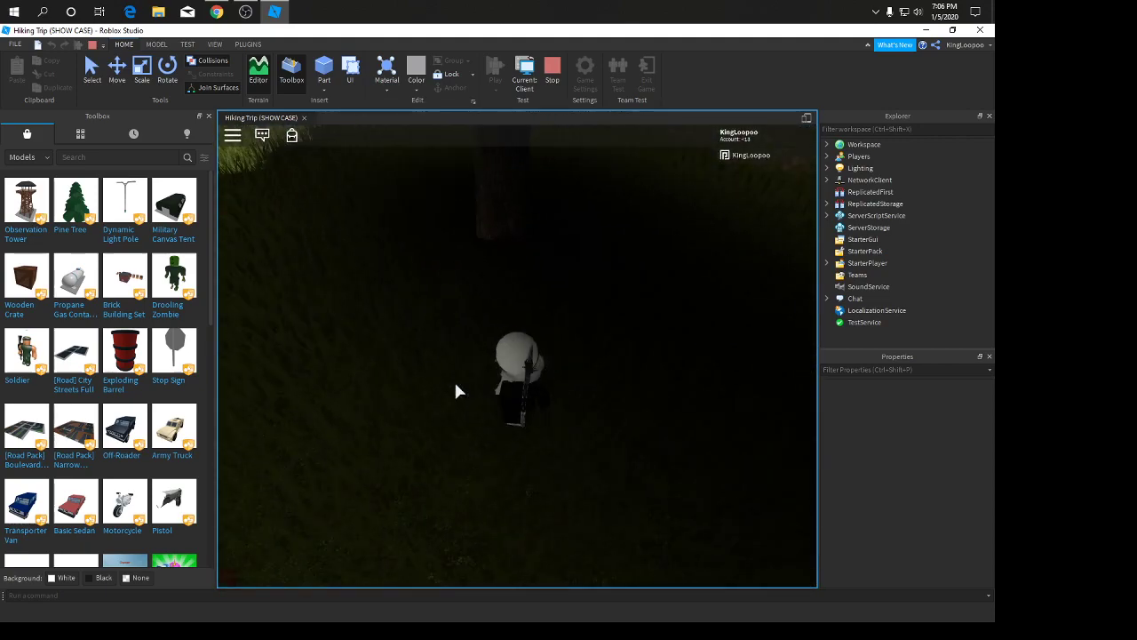
click(524, 71)
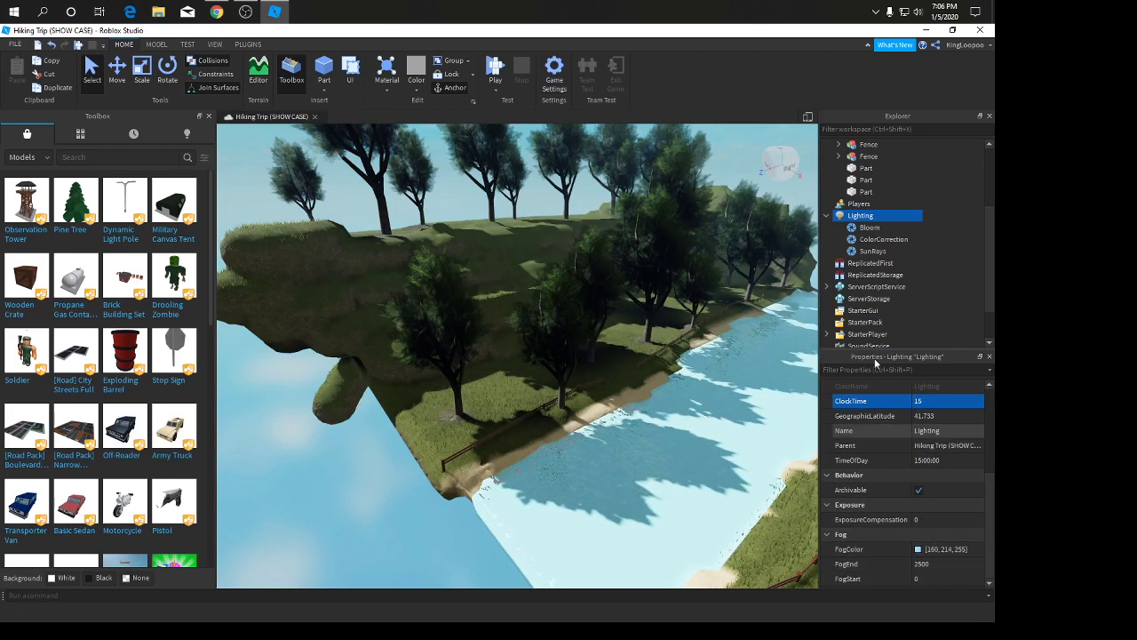
- Try SunRays Intensity at 1 and 0.3, settle on 0.4, then begin publishing the place
click(871, 251)
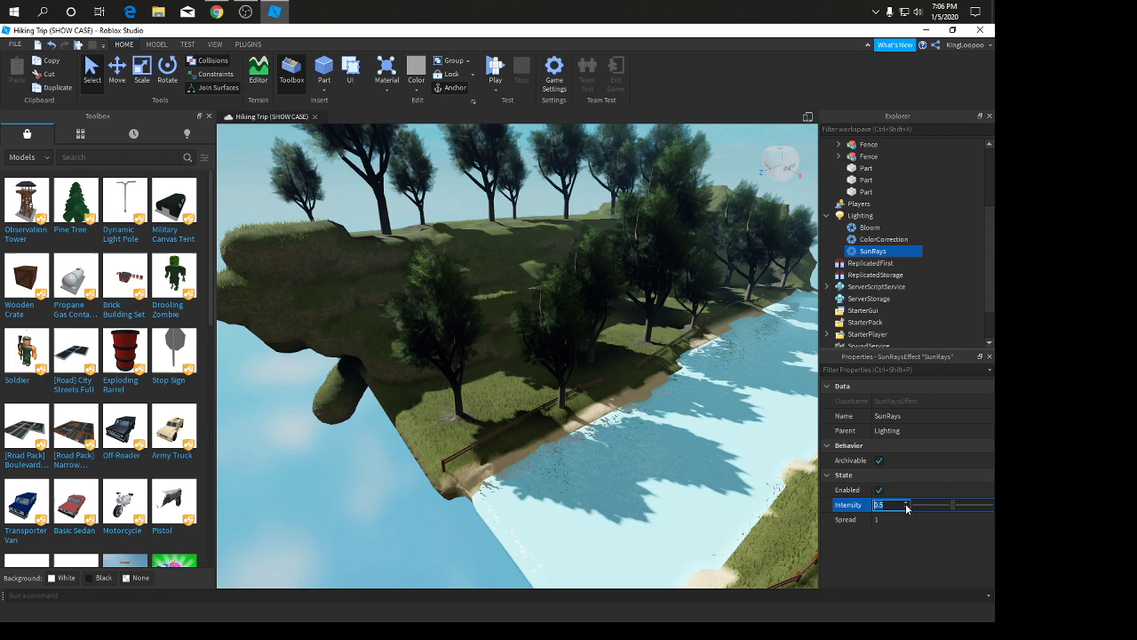
drag(906, 505, 945, 505)
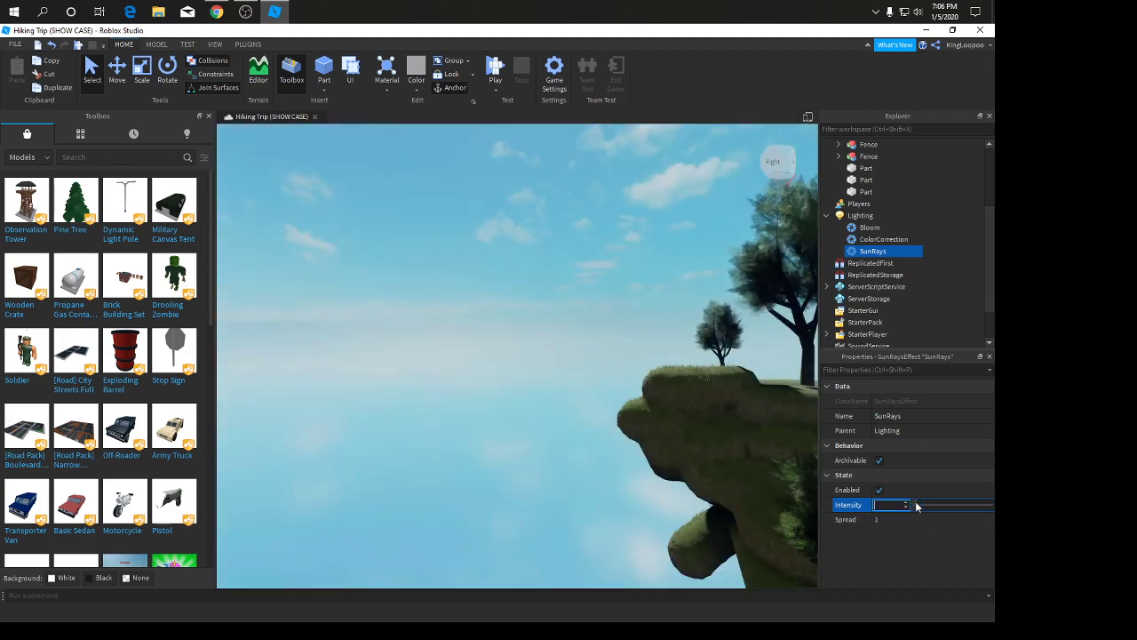
text(1)
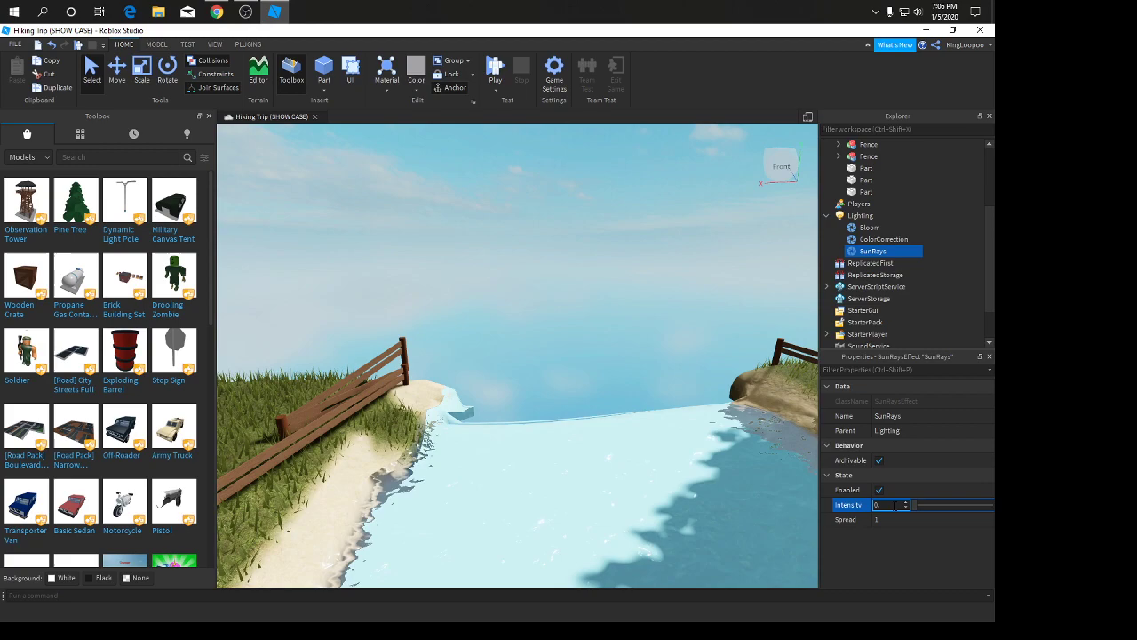
text(0.3)
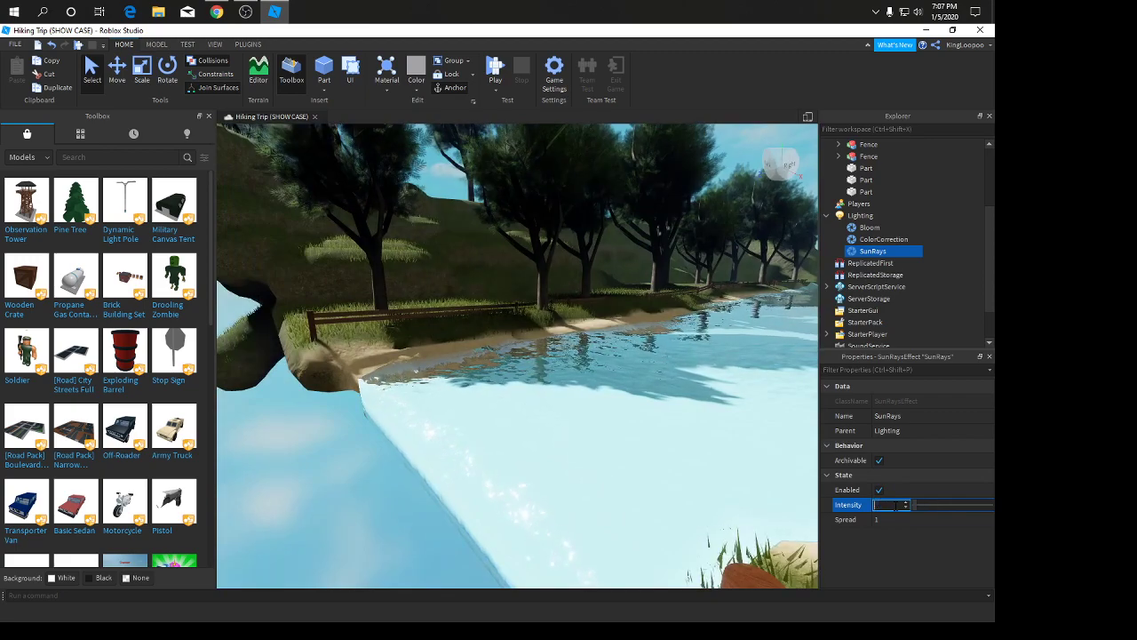
text(0.4)
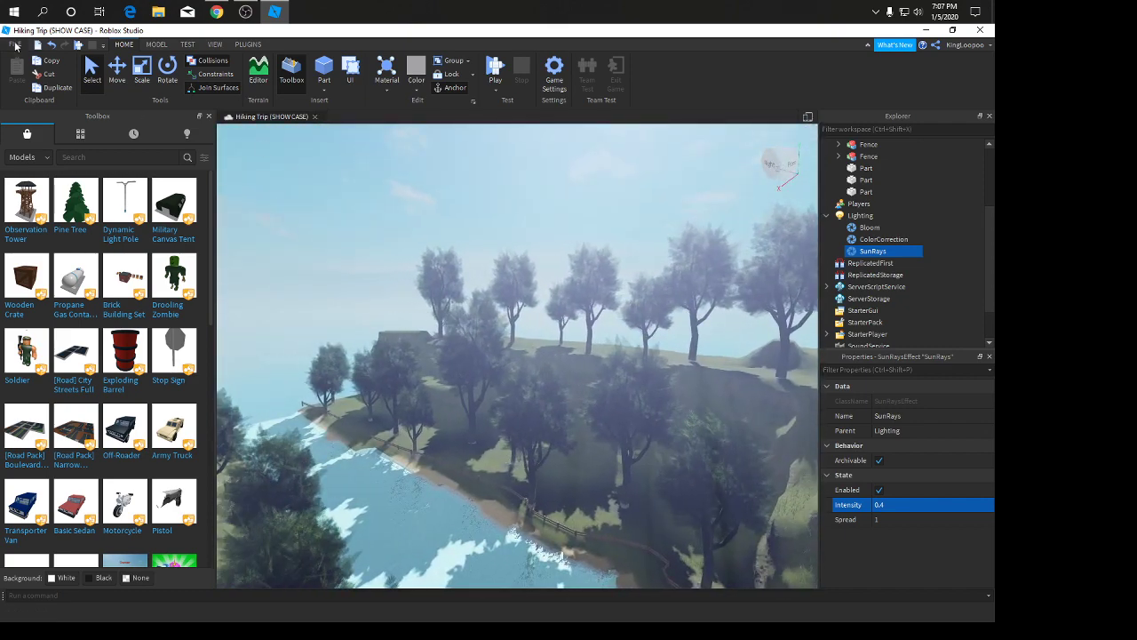
click(14, 44)
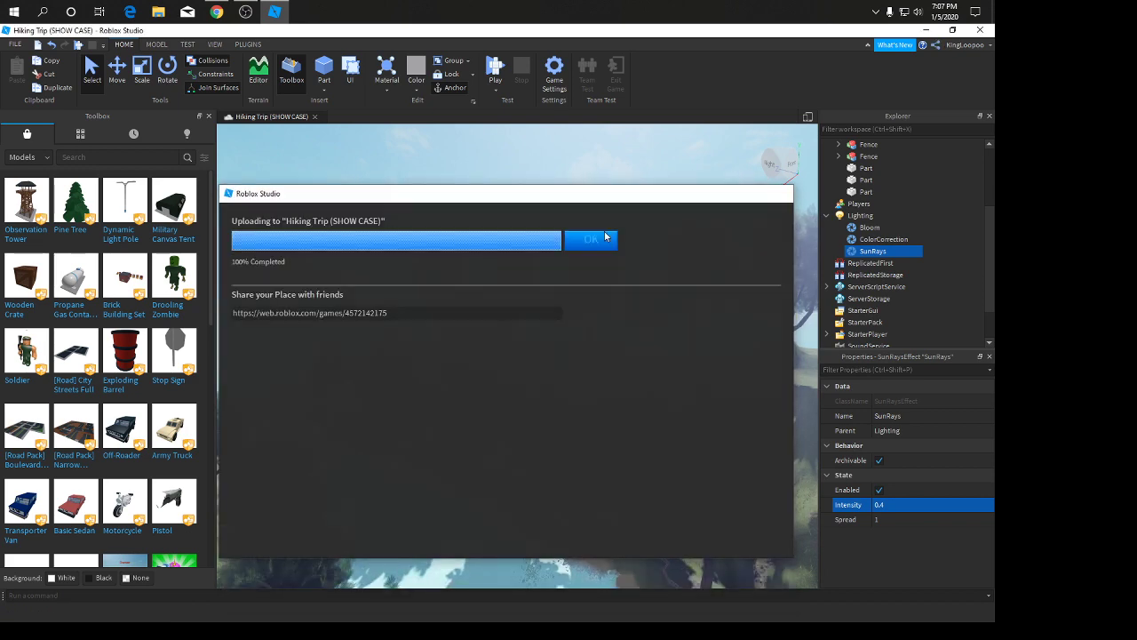
- Dismiss the finished upload notice and close Roblox Studio
click(589, 239)
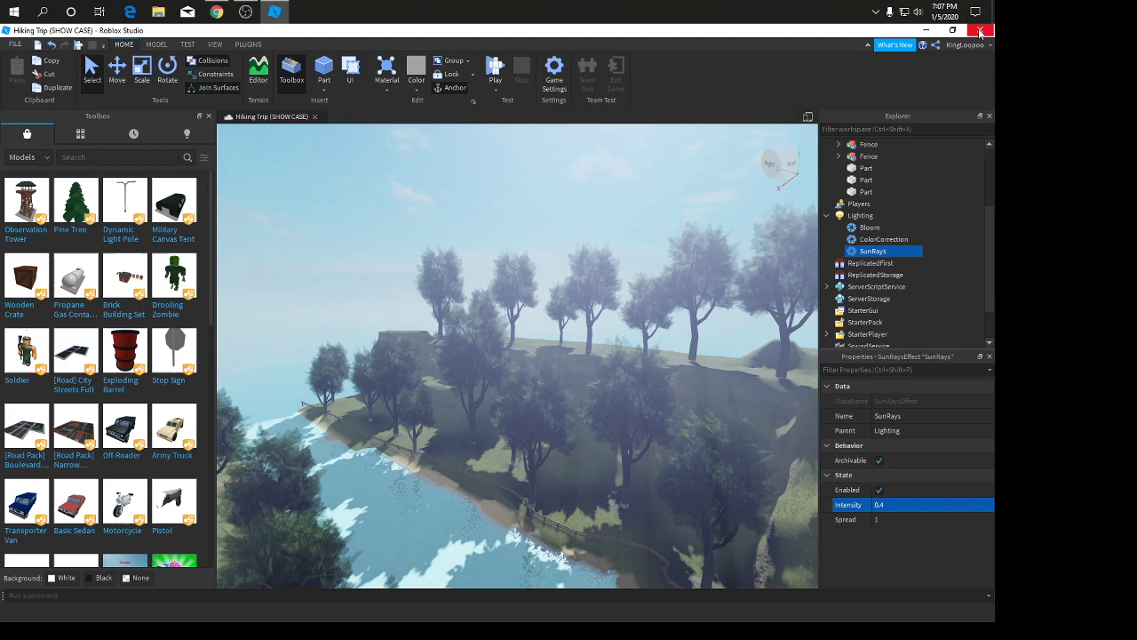
click(953, 28)
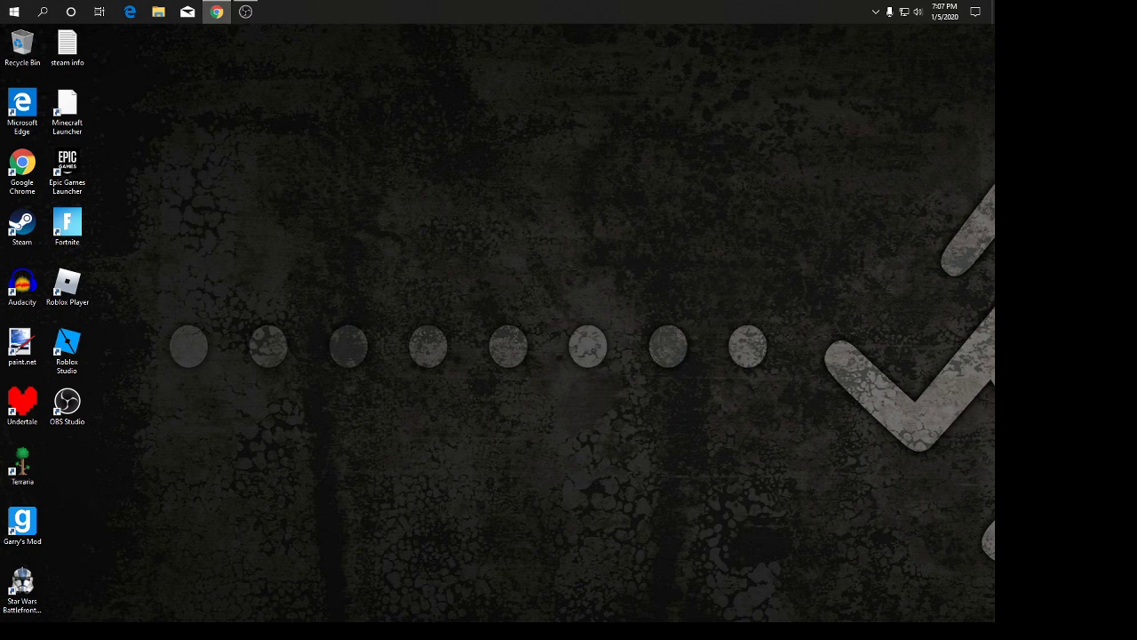
- Play Hiking Trip (SHOW CASE) from its Roblox page and allow the browser to launch Roblox
click(217, 10)
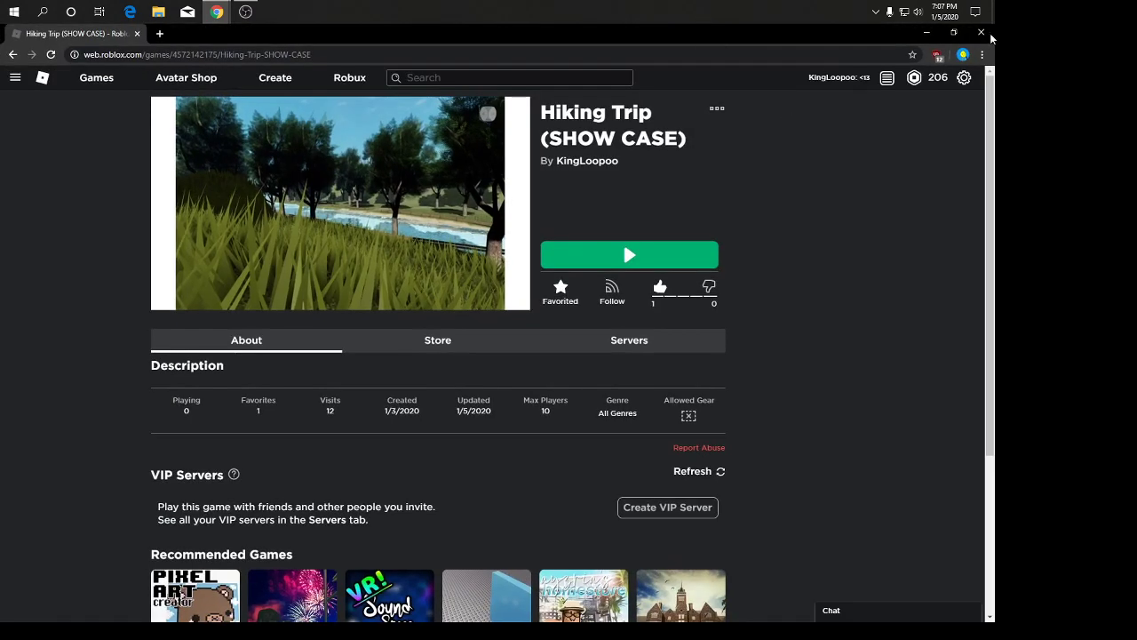
mouse_move(786, 256)
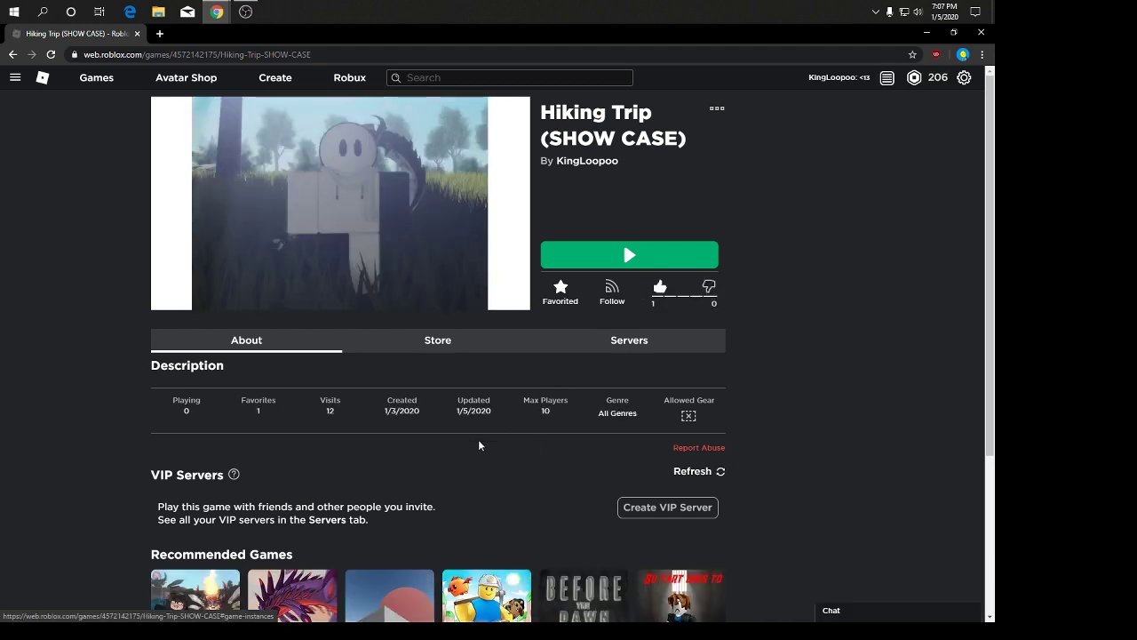
click(629, 256)
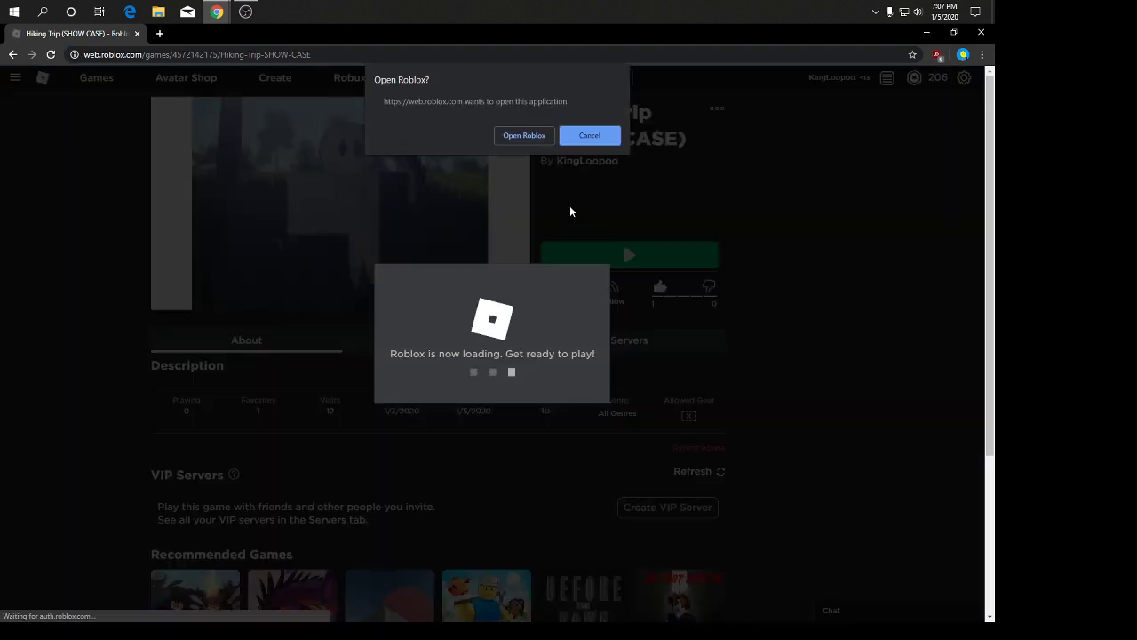
click(522, 135)
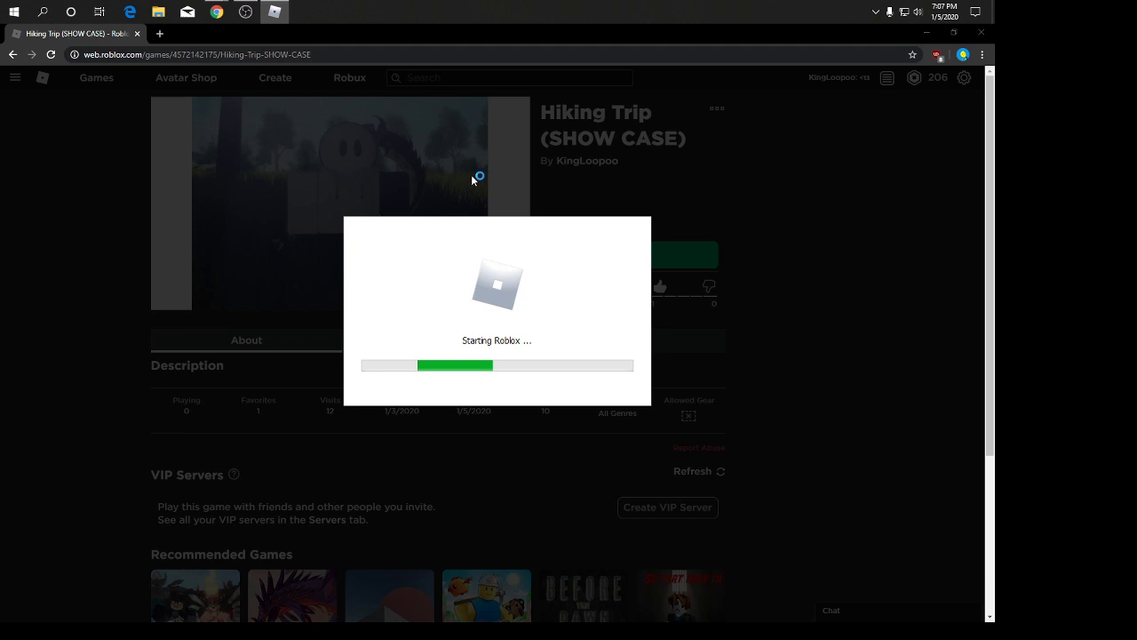